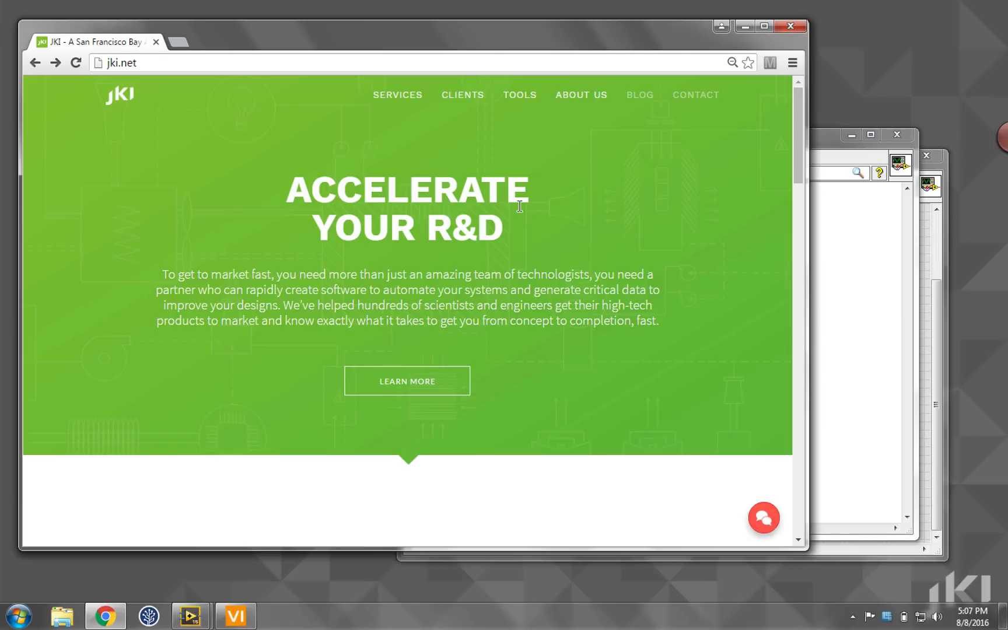
{"action": "mouse_move", "coordinate": [520, 99]}
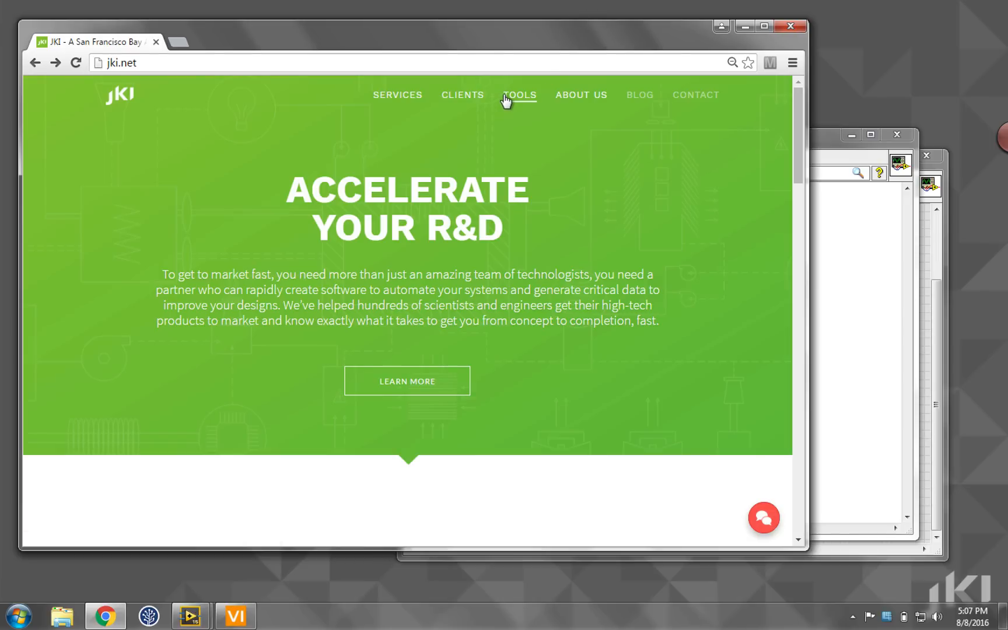
Go to the jki.net Tools page and scroll to the JKI JSON library description
{"action": "left_click", "coordinate": [518, 94]}
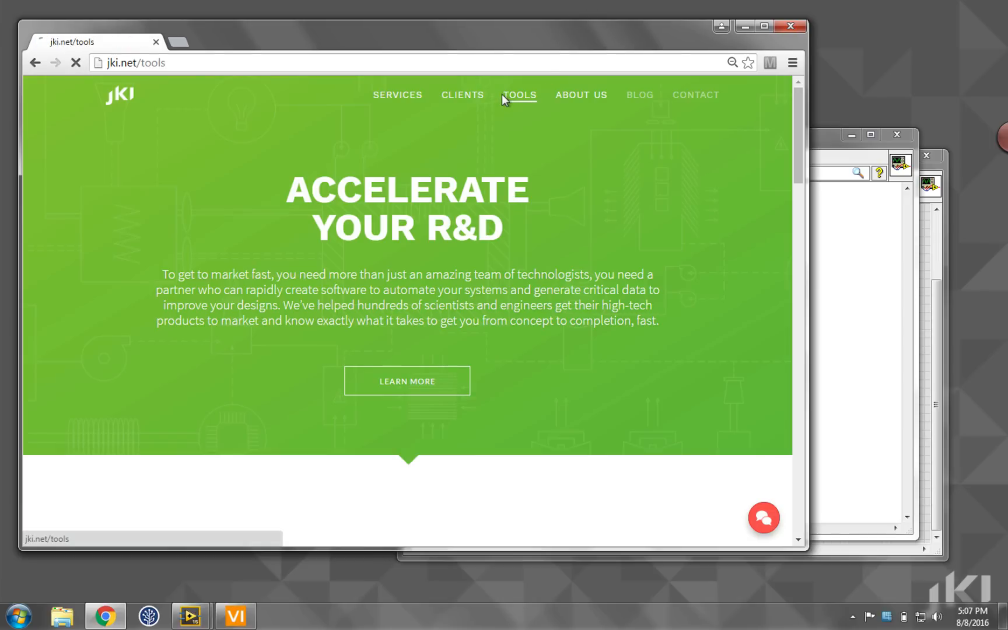
{"action": "left_click", "coordinate": [520, 94]}
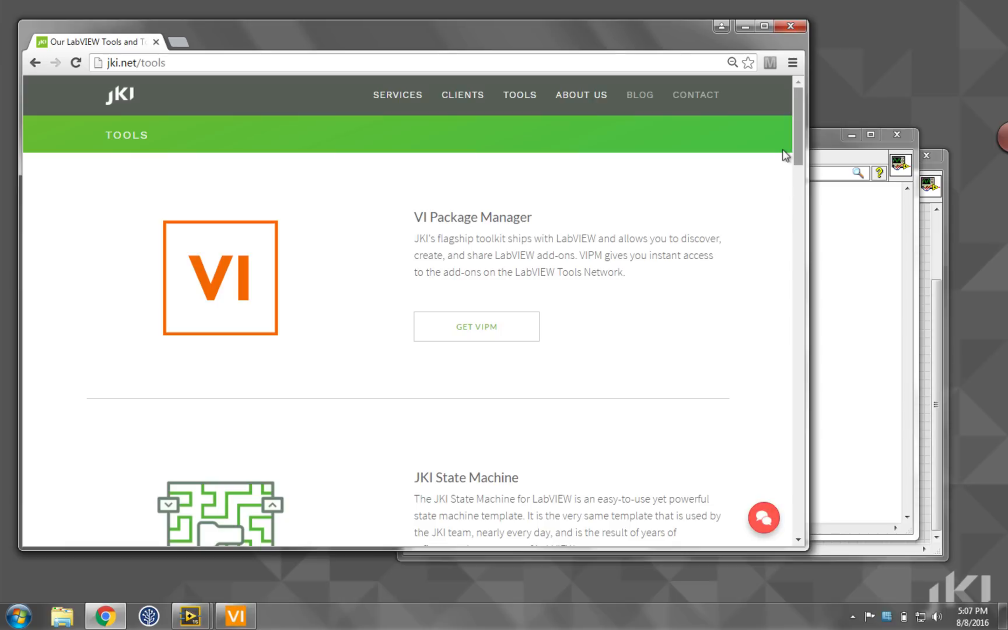
{"action": "scroll", "scroll_direction": "down", "scroll_amount": 3}
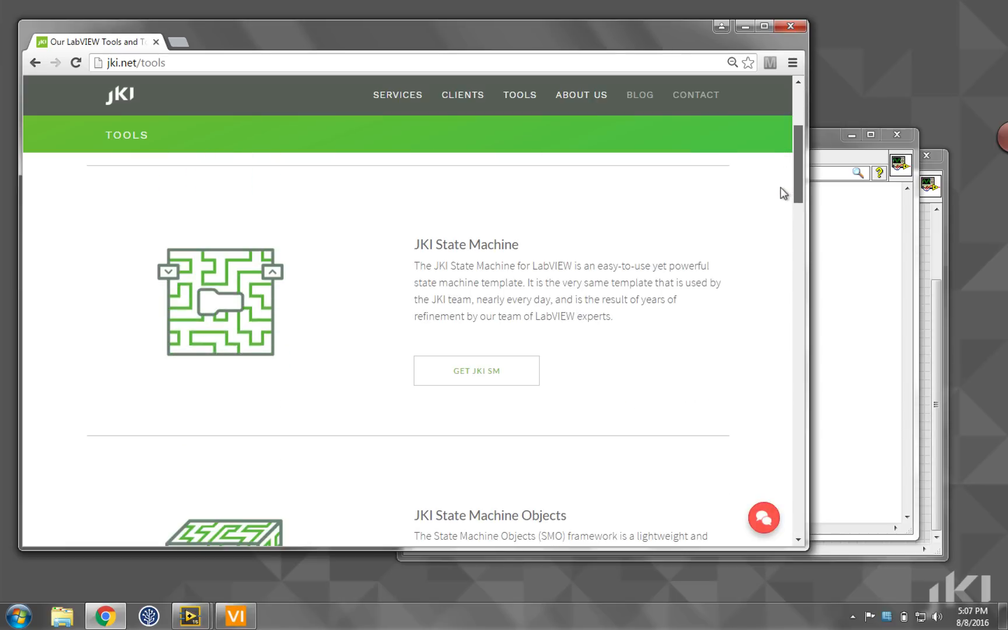
{"action": "scroll", "scroll_direction": "down", "scroll_amount": 3}
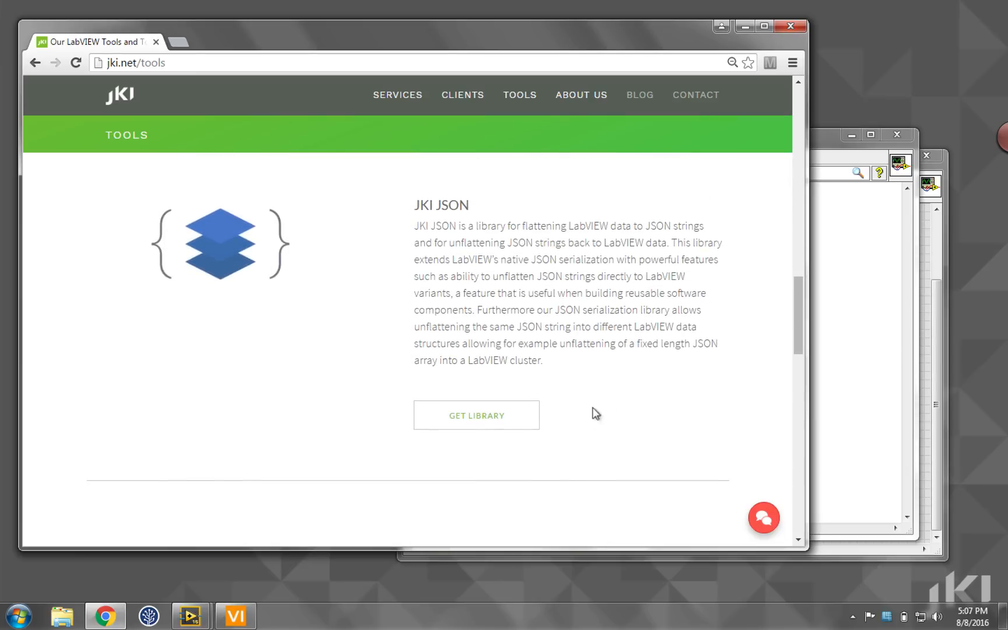
{"action": "mouse_move", "coordinate": [476, 415]}
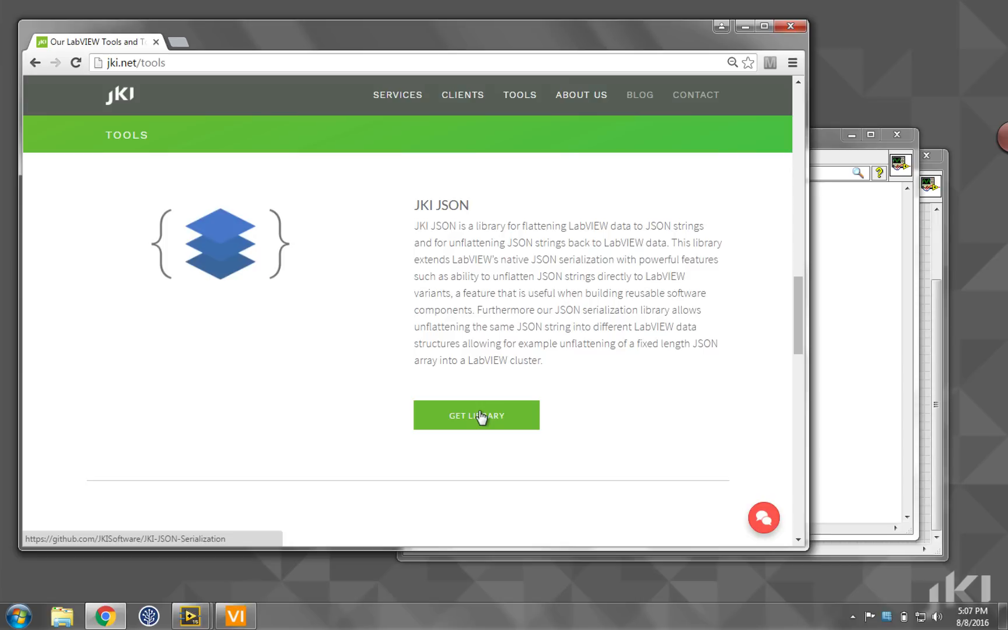
Follow GET LIBRARY to the JKI-JSON-Serialization GitHub README and its Get JKI JSON Serialization link
{"action": "left_click", "coordinate": [476, 415]}
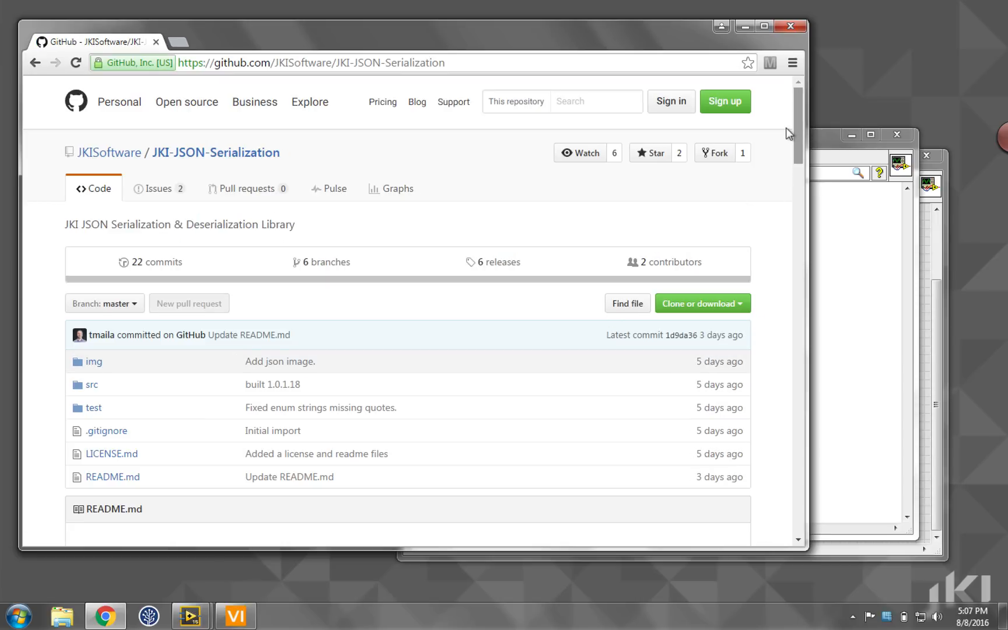
{"action": "scroll", "scroll_direction": "down", "scroll_amount": 3}
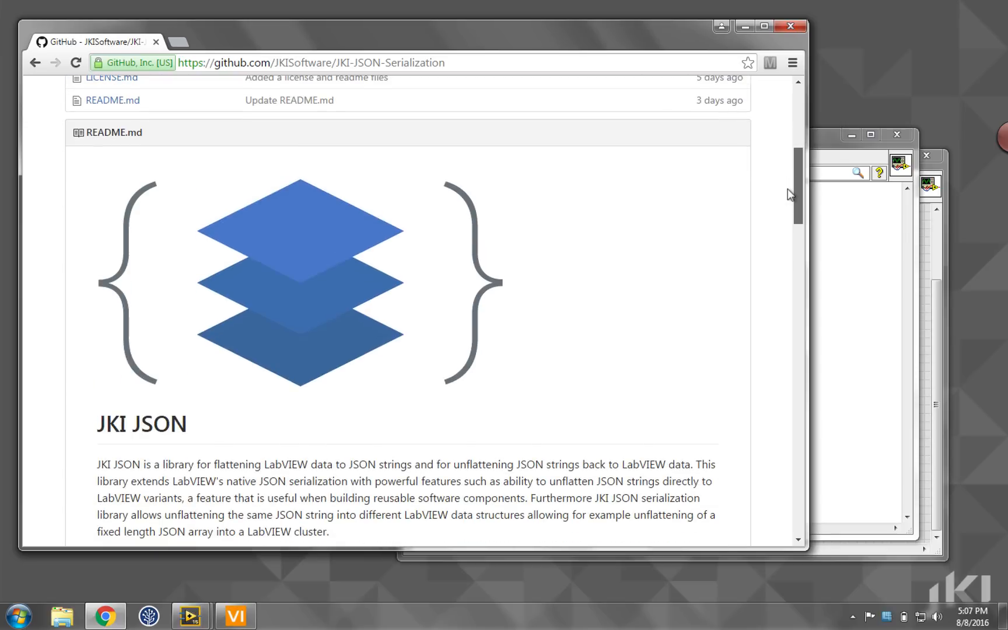
{"action": "scroll", "scroll_direction": "down", "scroll_amount": 3}
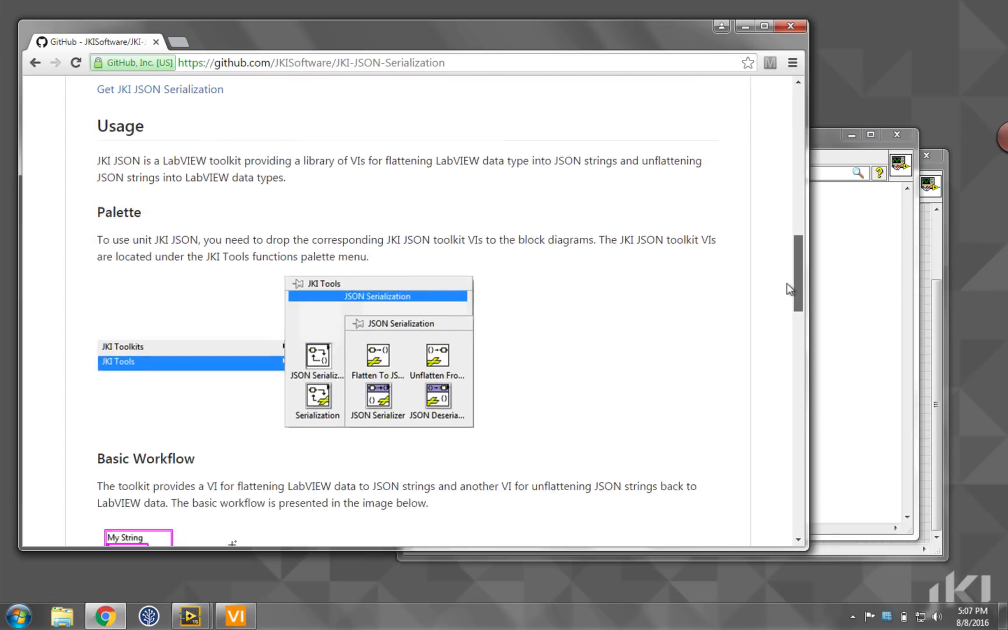
{"action": "scroll", "scroll_direction": "down", "scroll_amount": 3}
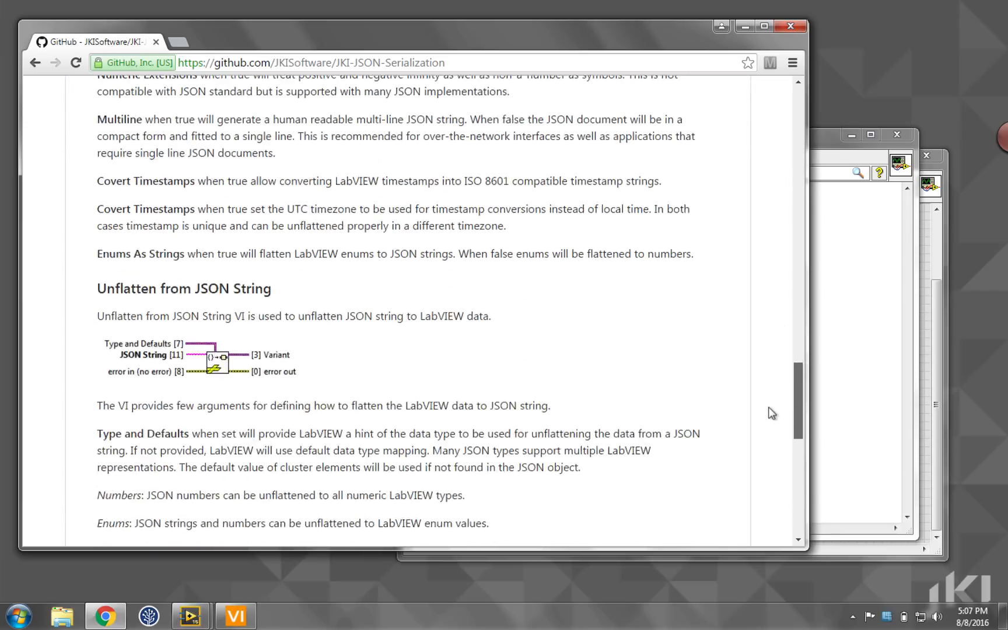
{"action": "scroll", "scroll_direction": "up", "scroll_amount": 3}
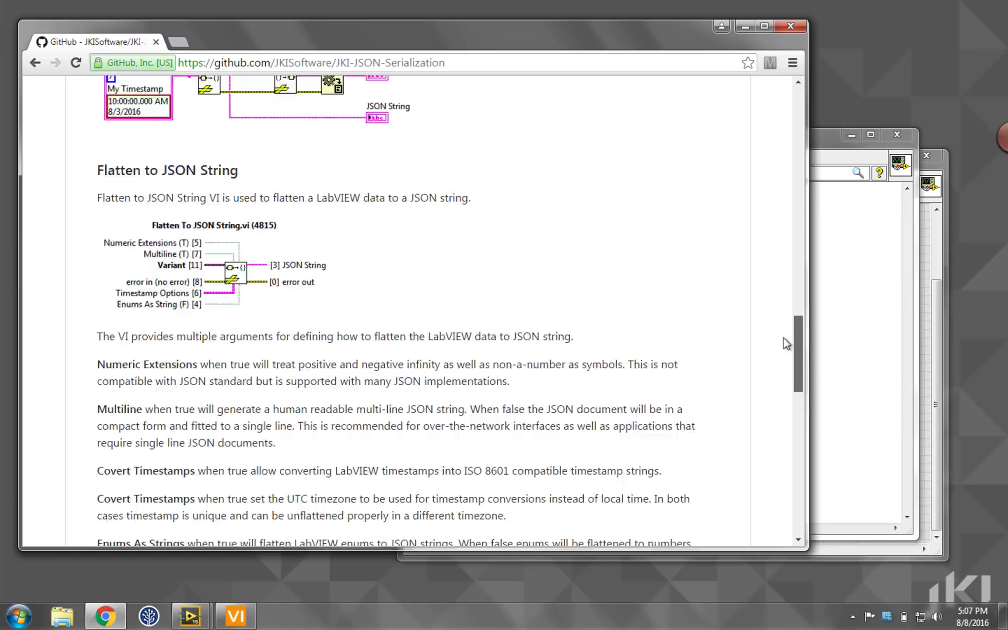
{"action": "scroll", "scroll_direction": "up", "scroll_amount": 3}
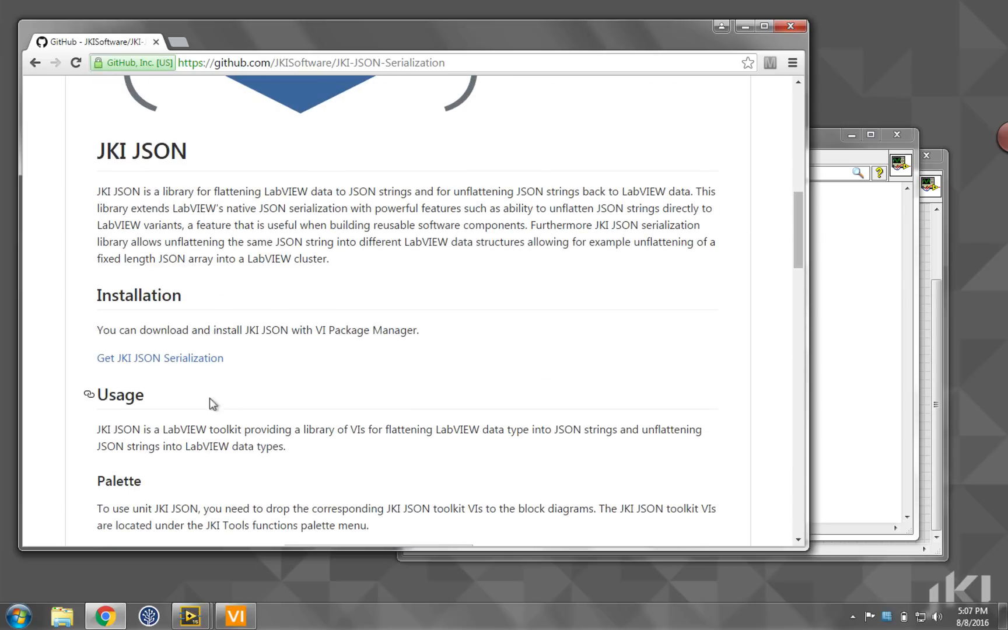
{"action": "mouse_move", "coordinate": [168, 358]}
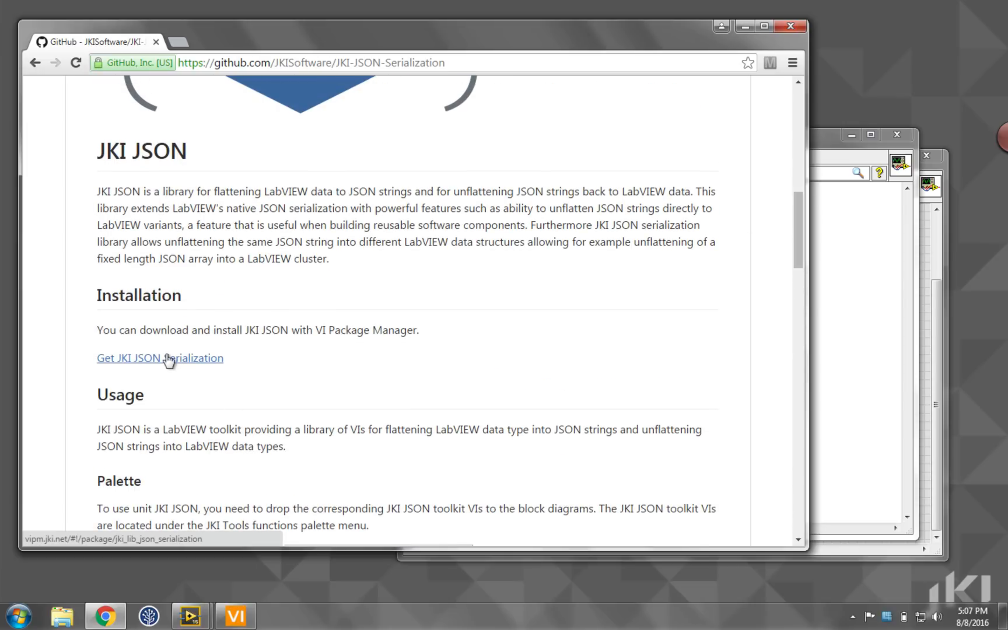
{"action": "left_click", "coordinate": [160, 358]}
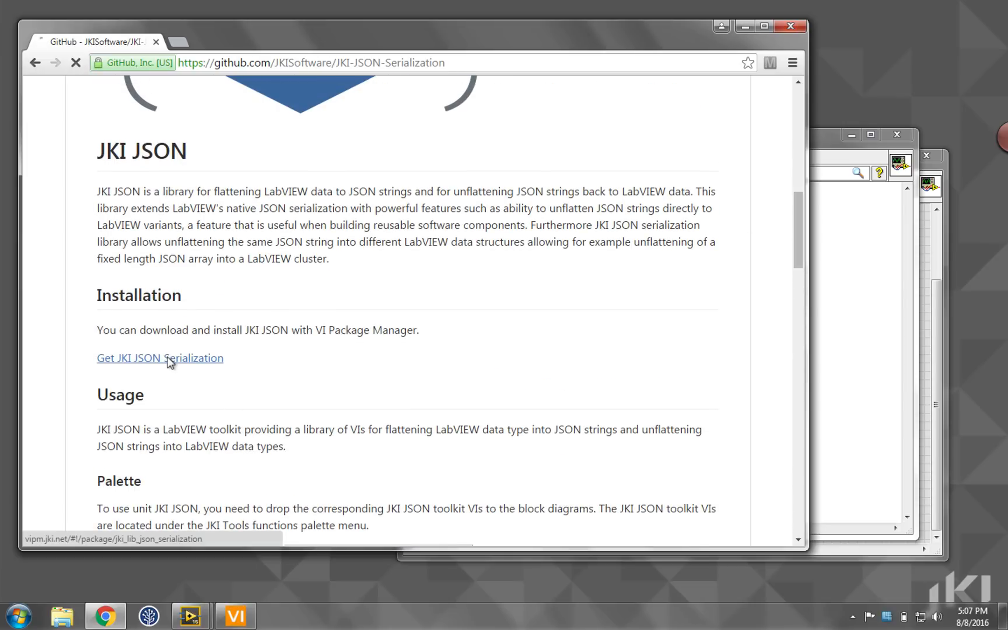
Install JKI JSON Serialization from its vipm.jki.net page, bringing it up in VI Package Manager
{"action": "left_click", "coordinate": [160, 358]}
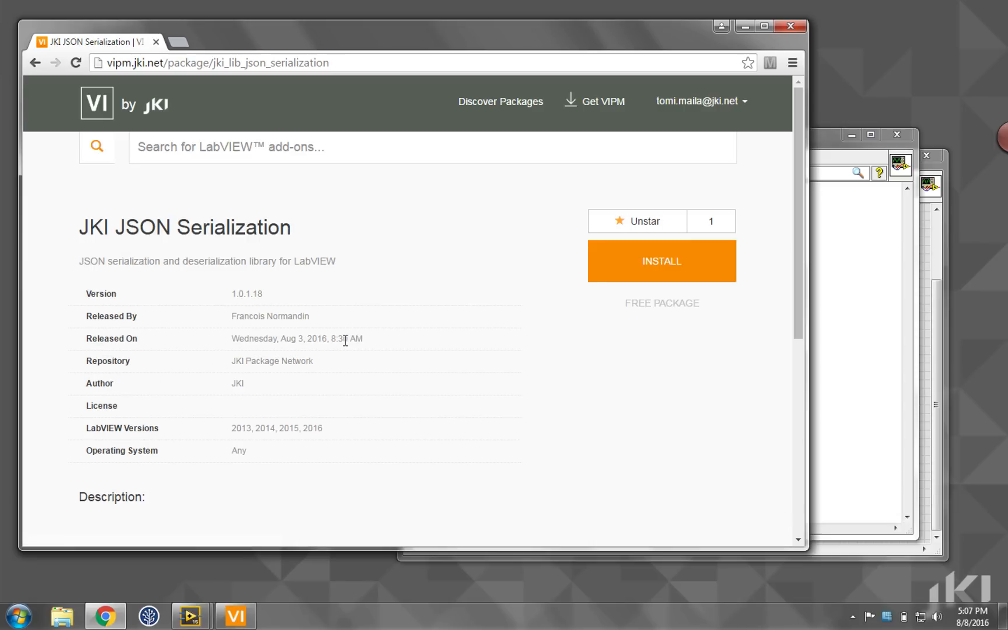
{"action": "mouse_move", "coordinate": [622, 311]}
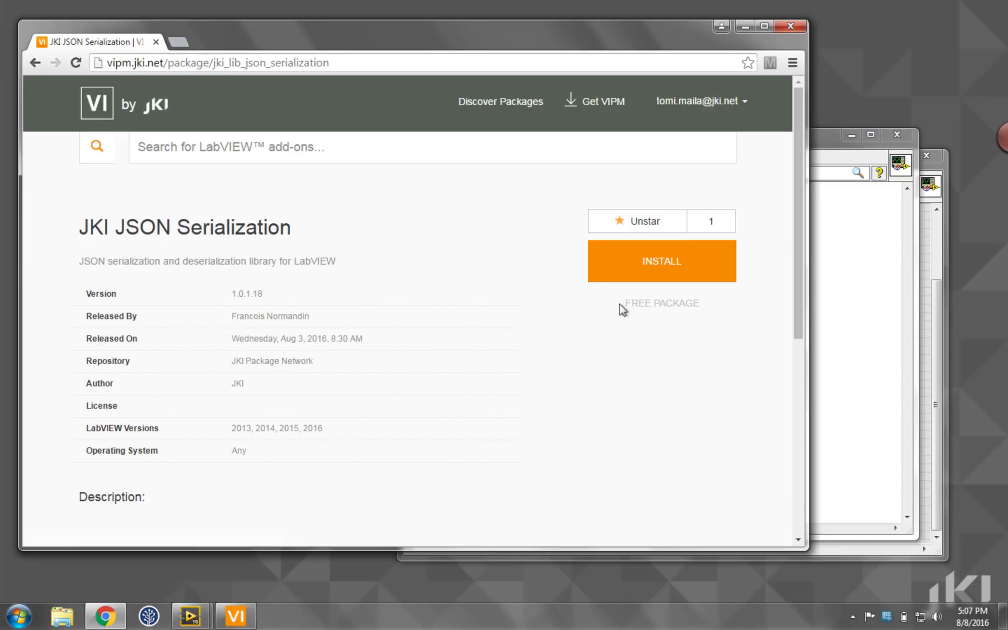
{"action": "mouse_move", "coordinate": [672, 141]}
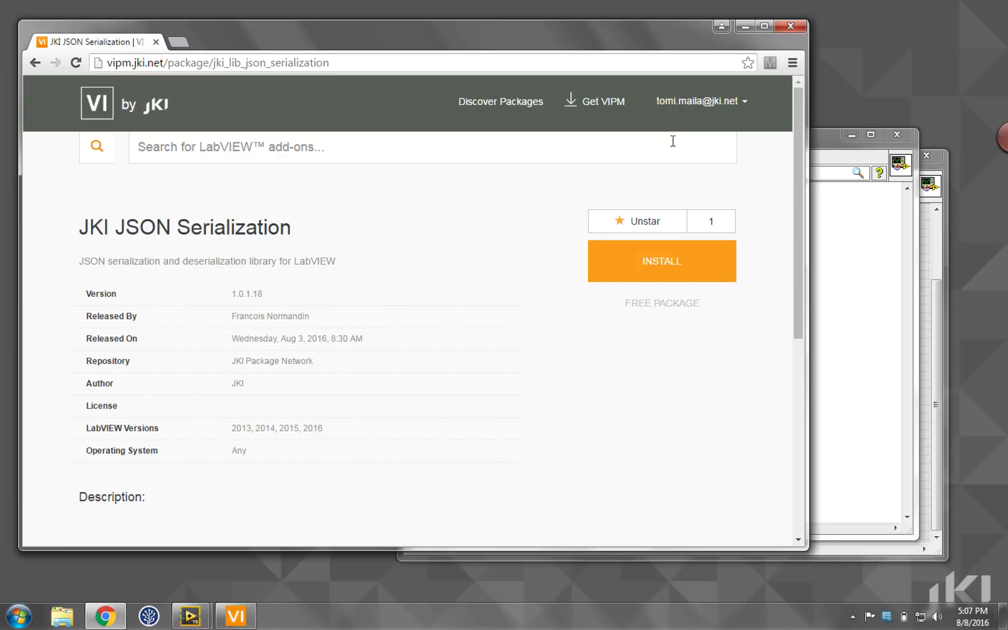
{"action": "mouse_move", "coordinate": [622, 269]}
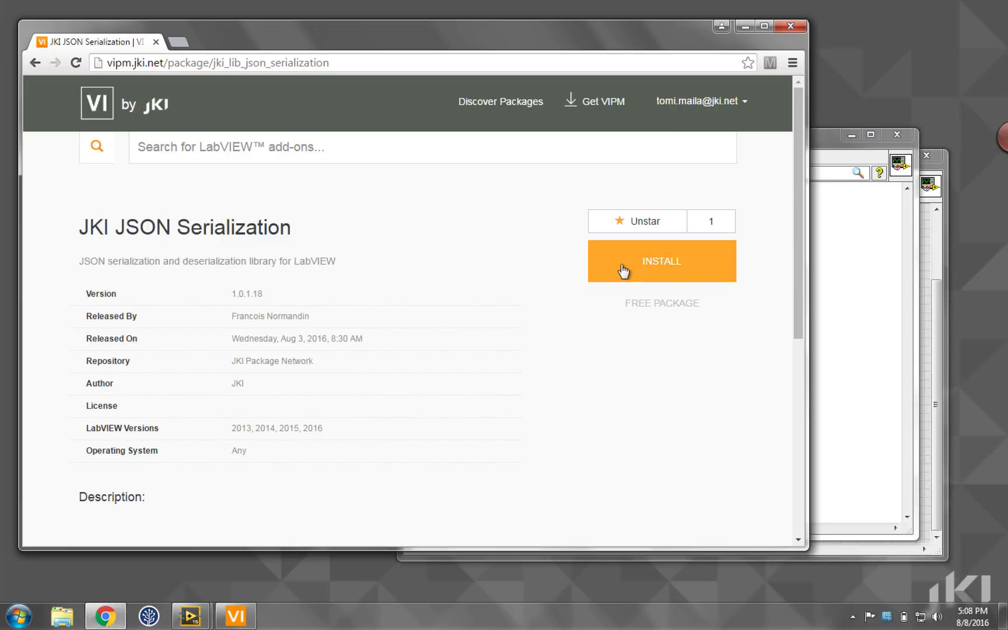
{"action": "left_click", "coordinate": [660, 261]}
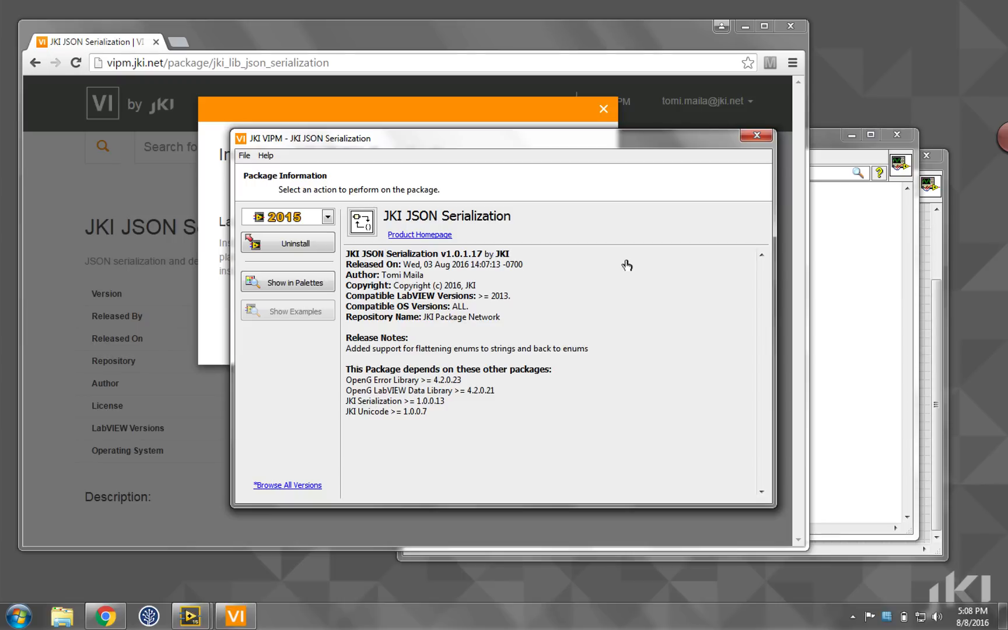
{"action": "mouse_move", "coordinate": [742, 159]}
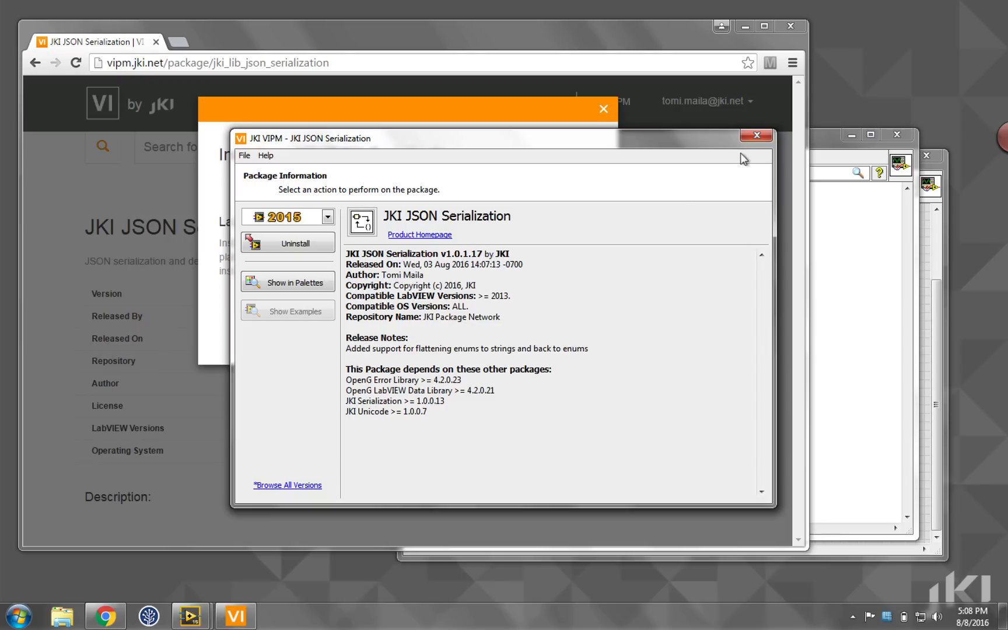
Close the VIPM package information window to move on to a new LabVIEW block diagram
{"action": "left_click", "coordinate": [287, 283]}
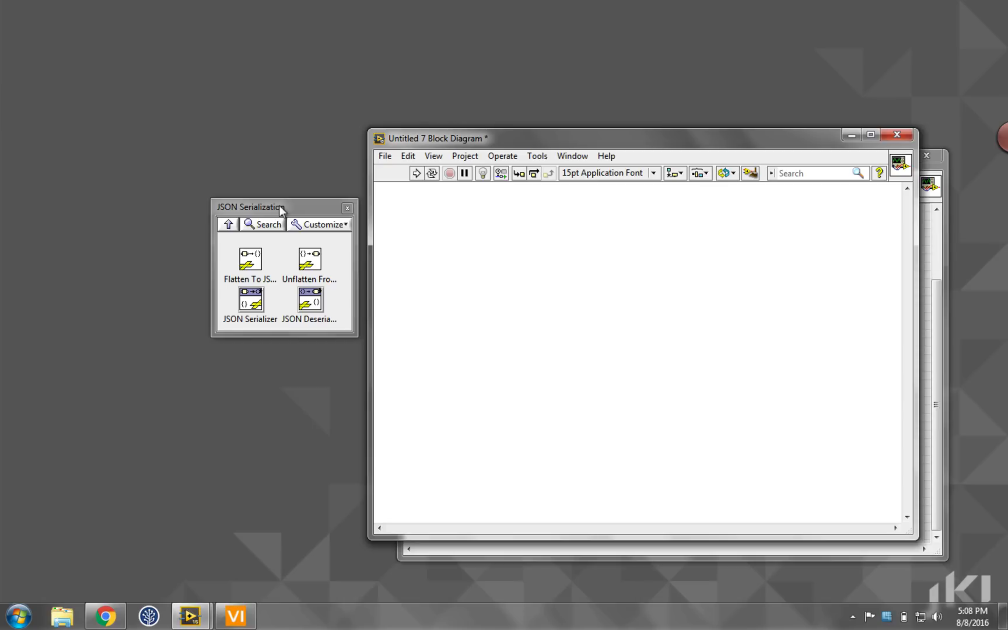
{"action": "mouse_move", "coordinate": [276, 208]}
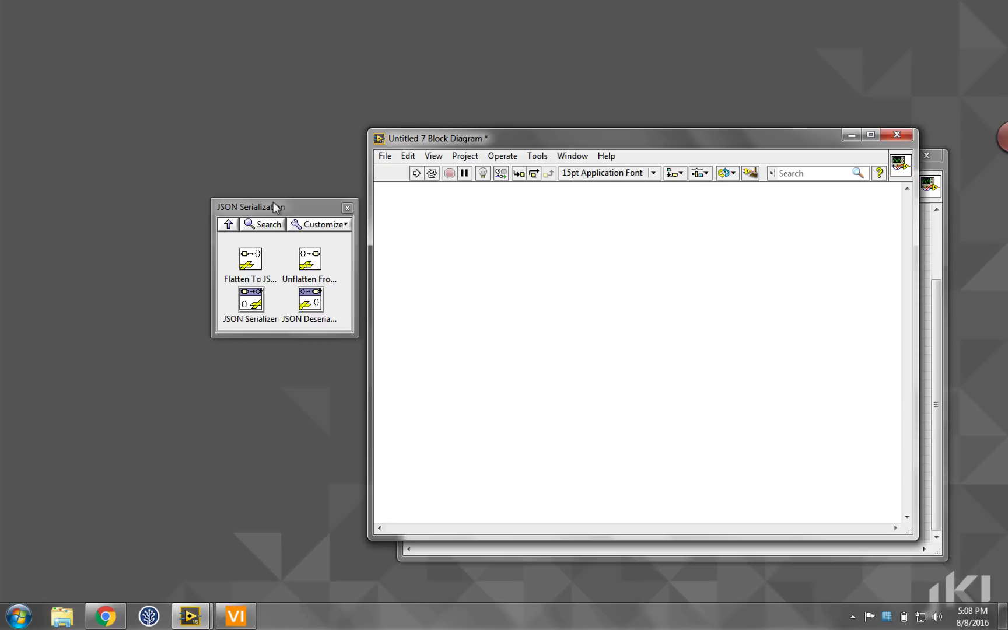
{"action": "mouse_move", "coordinate": [274, 209]}
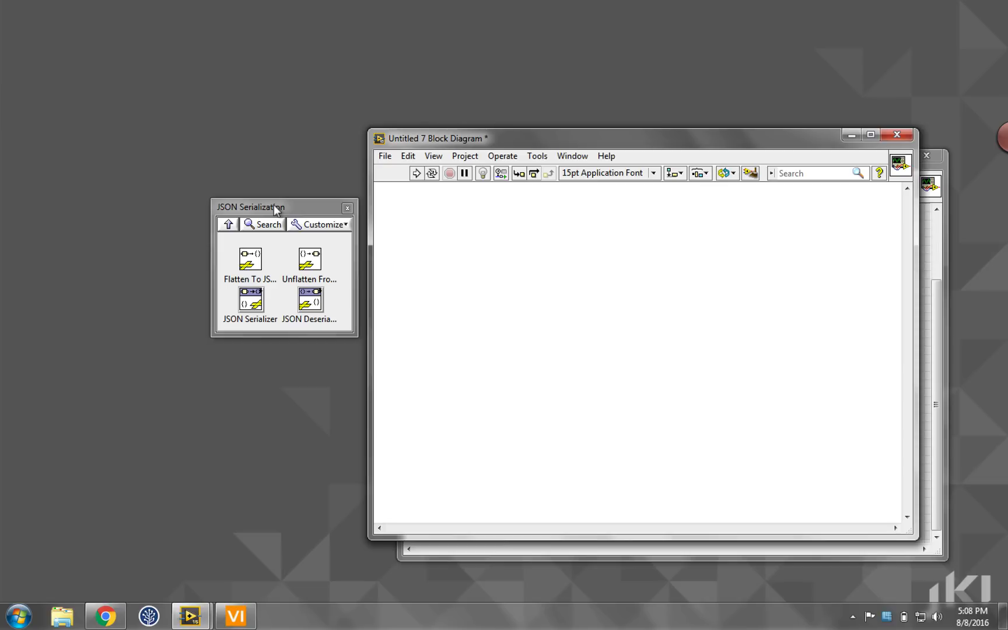
{"action": "mouse_move", "coordinate": [249, 261]}
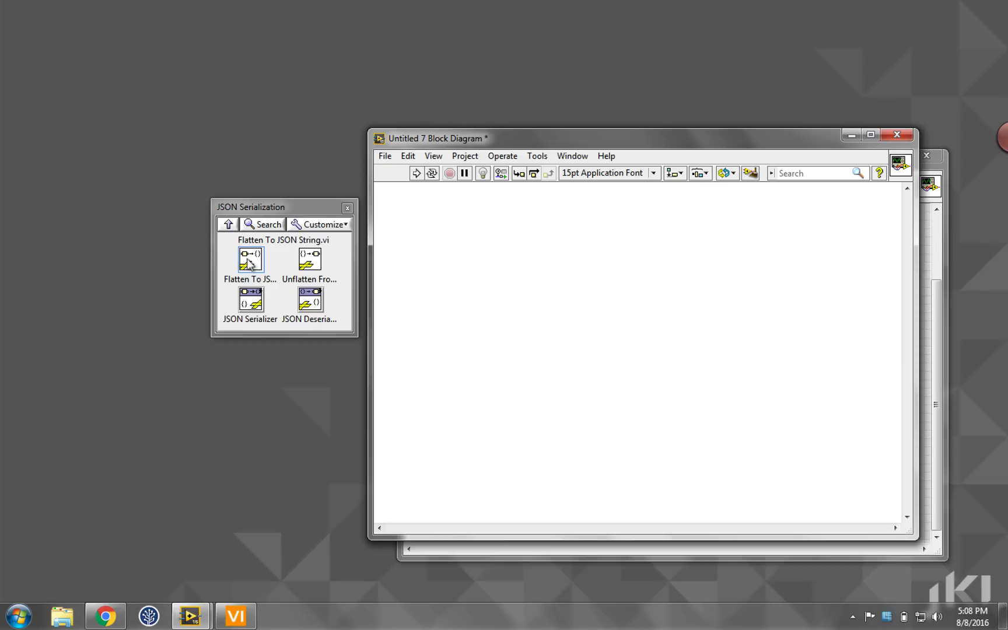
{"action": "mouse_move", "coordinate": [310, 260]}
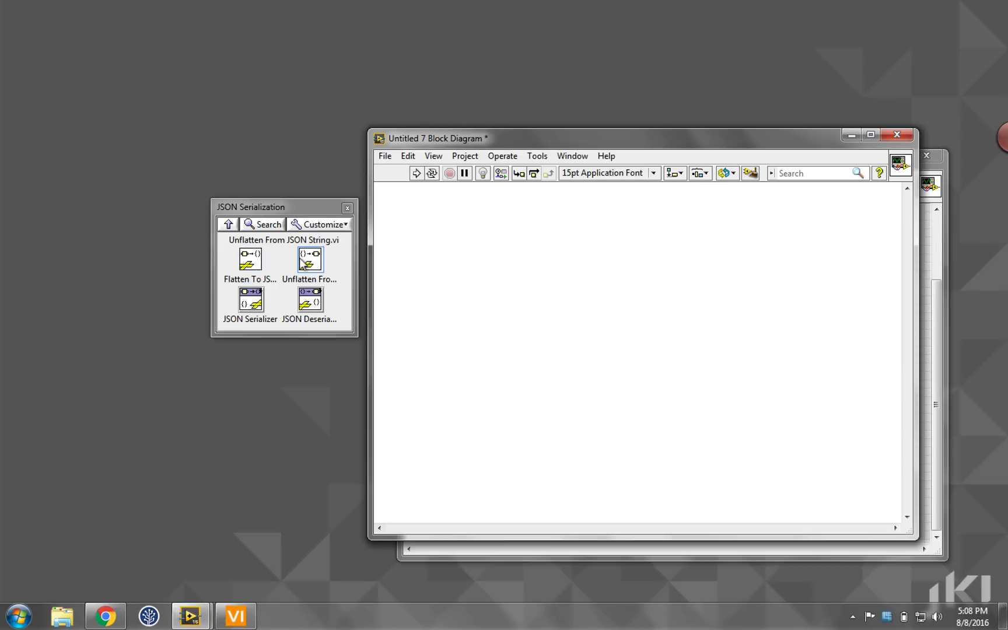
{"action": "mouse_move", "coordinate": [250, 261]}
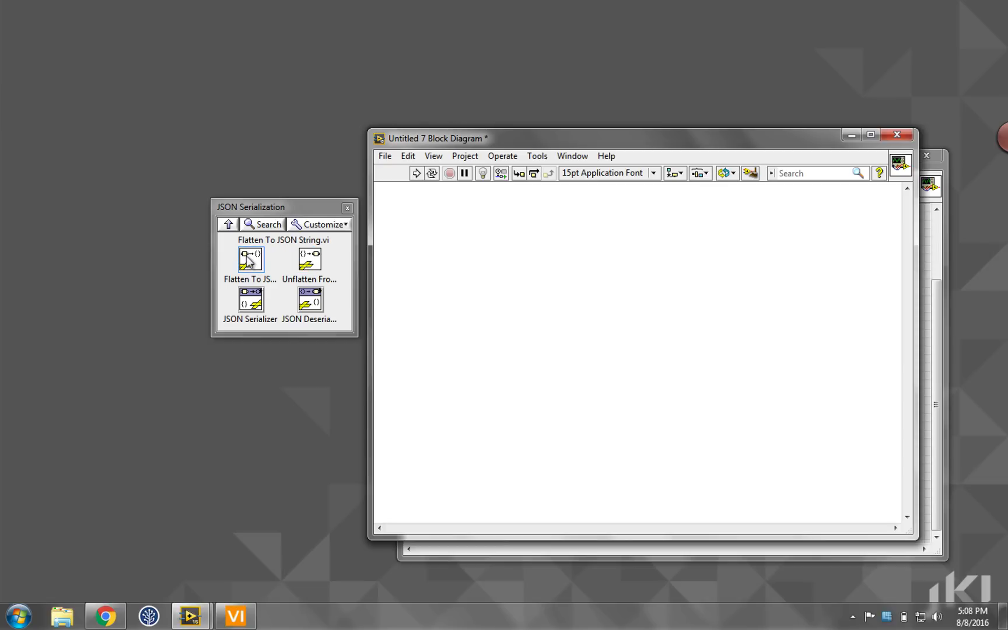
{"action": "mouse_move", "coordinate": [309, 259]}
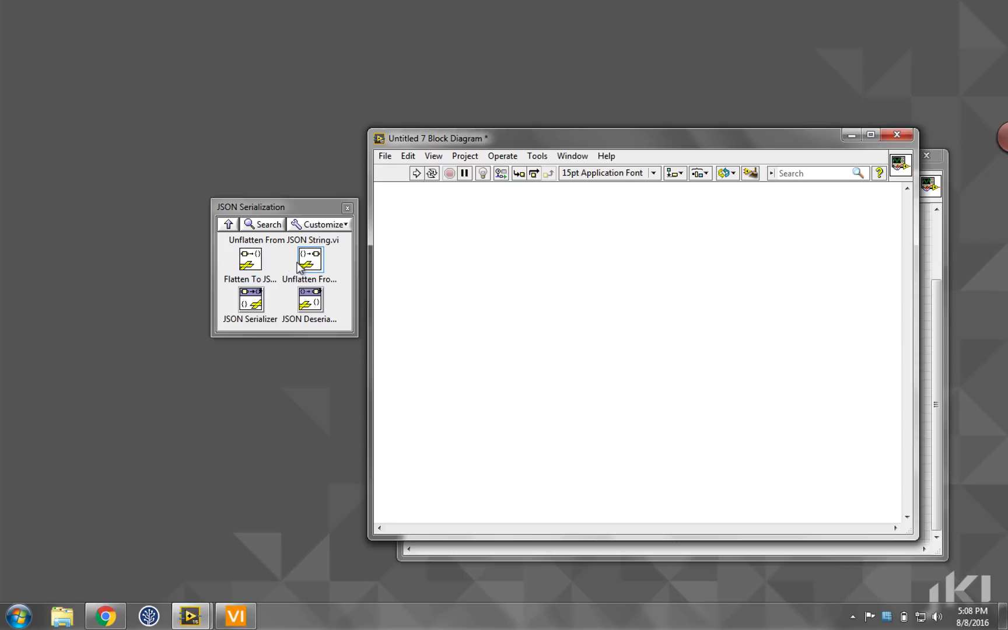
{"action": "mouse_move", "coordinate": [250, 260]}
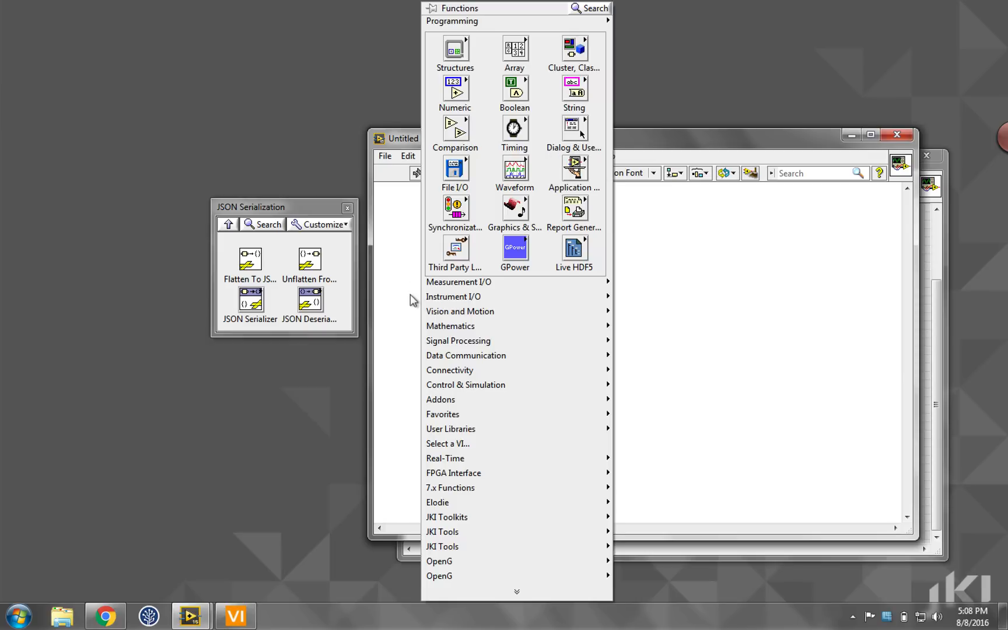
{"action": "mouse_move", "coordinate": [573, 47]}
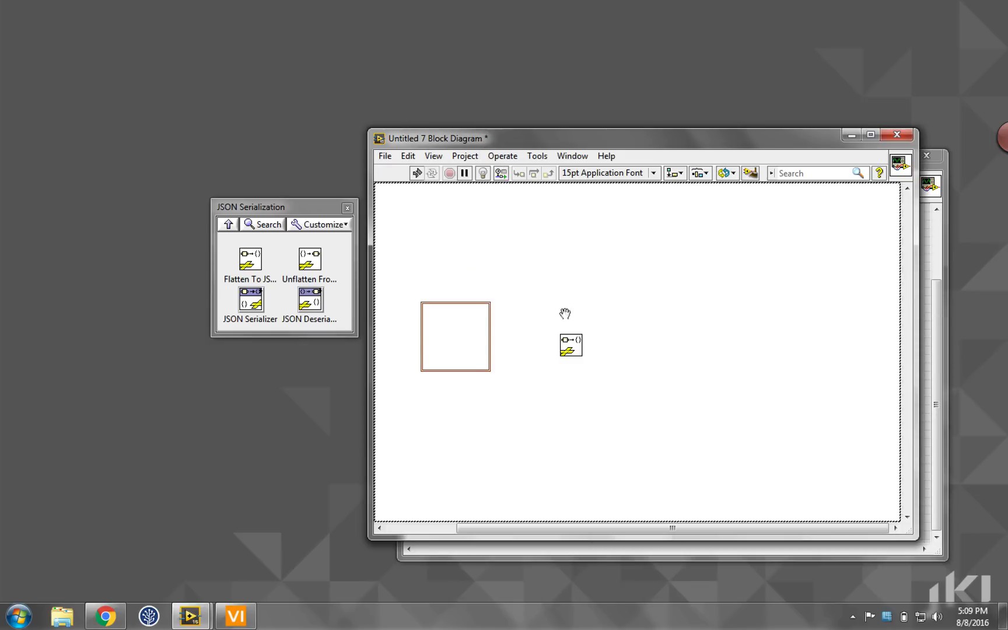
Build an auto-sizing cluster constant with string 'My String' and numeric 'My Number' = 7 for Flatten To JSON
{"action": "right_click", "coordinate": [455, 335]}
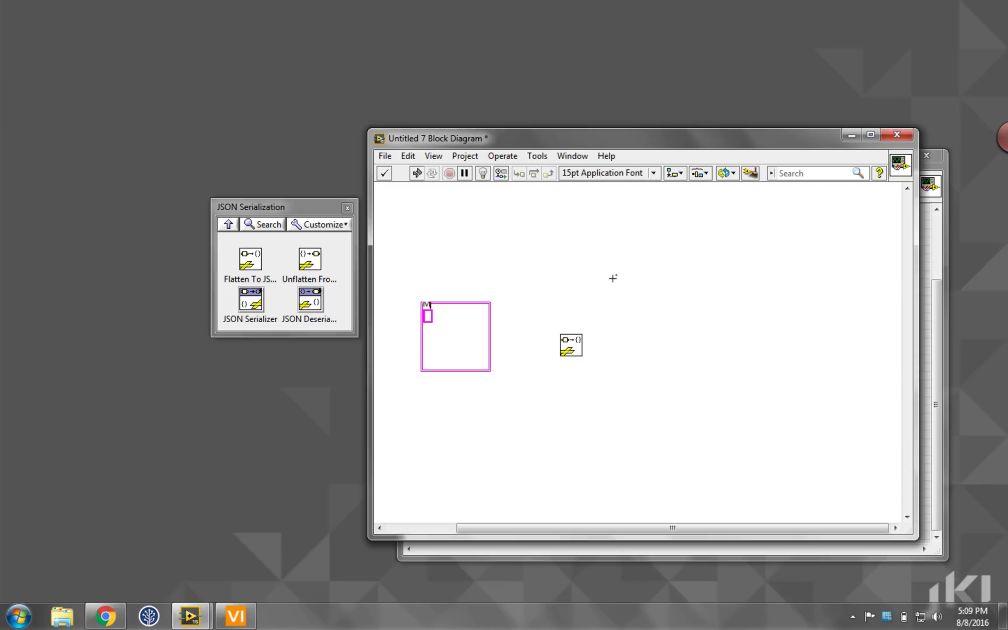
{"action": "type", "text": "My String"}
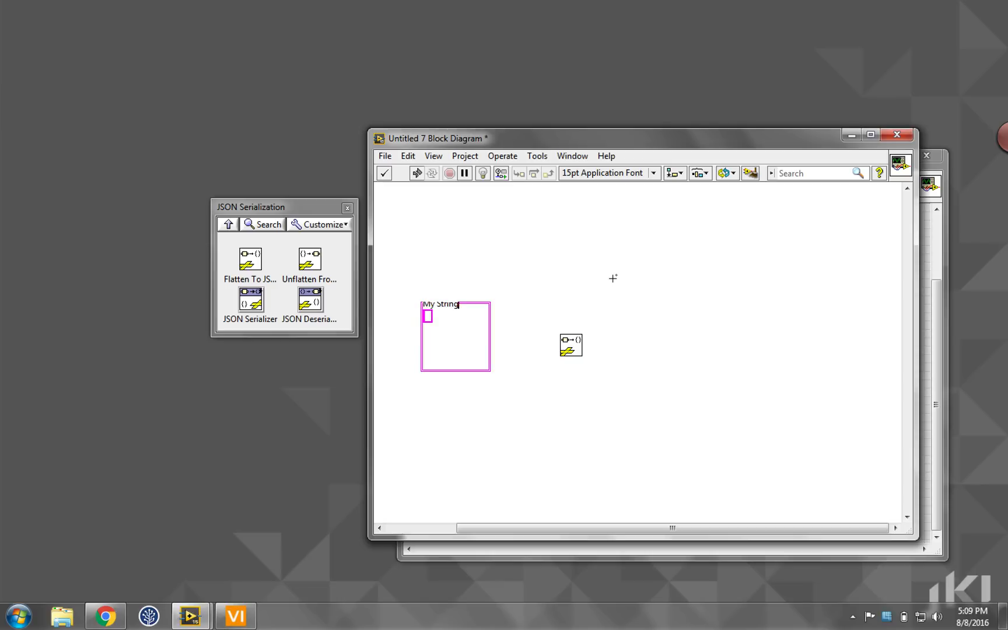
{"action": "right_click", "coordinate": [455, 338]}
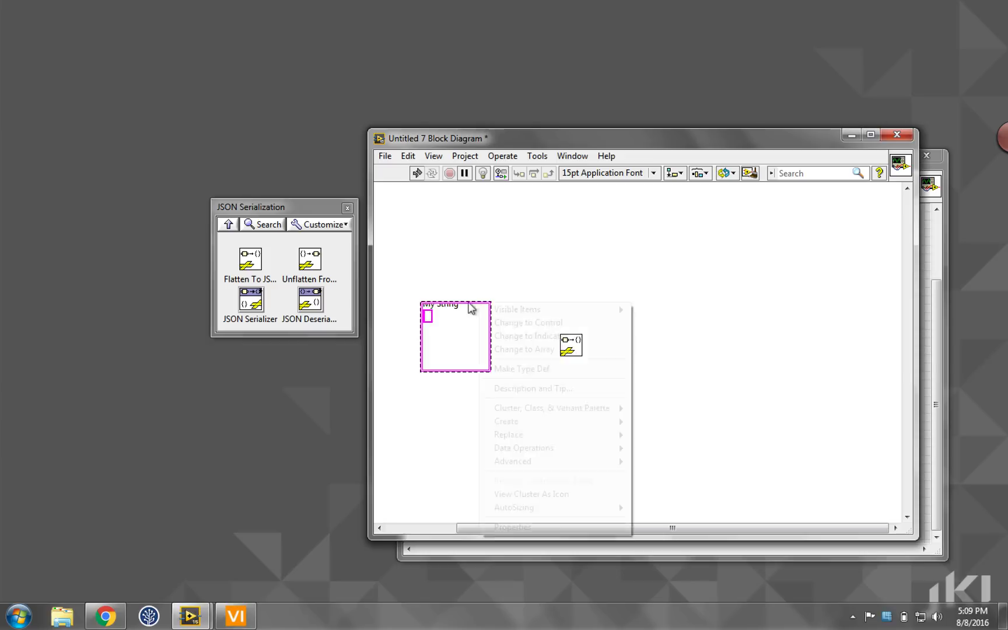
{"action": "mouse_move", "coordinate": [513, 507]}
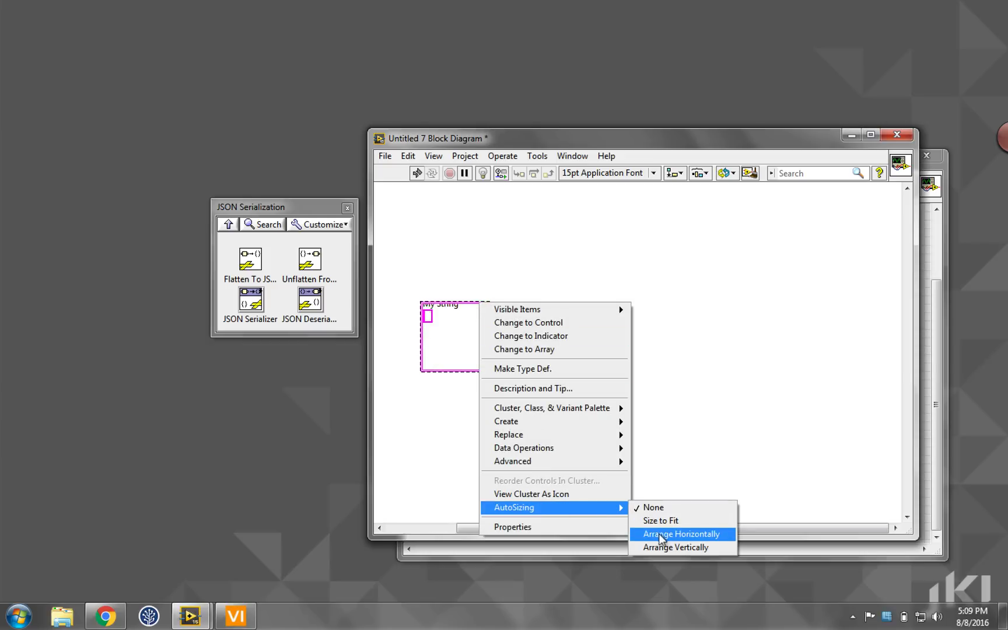
{"action": "left_click", "coordinate": [681, 533]}
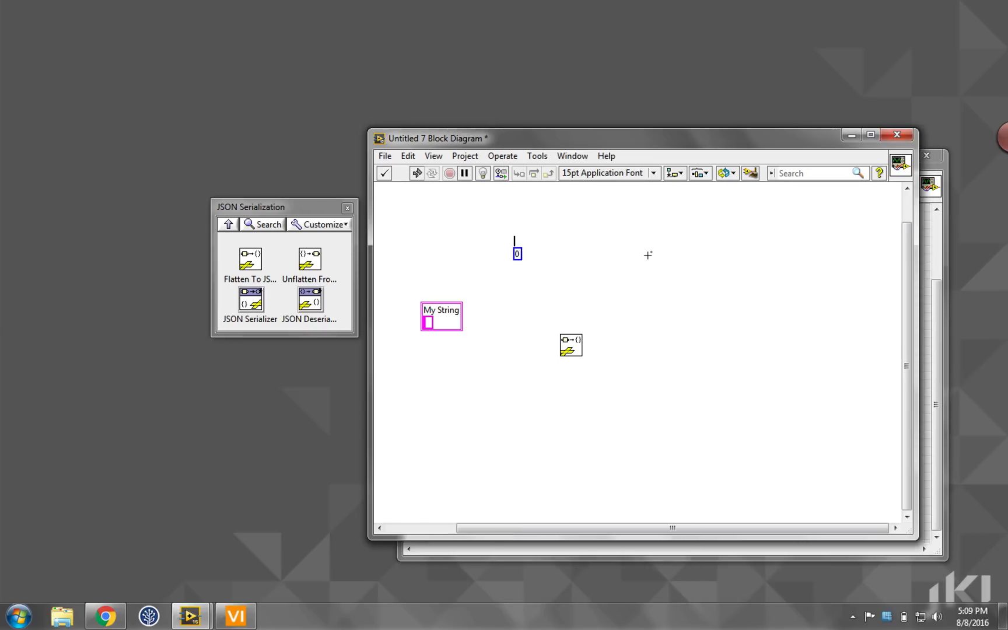
{"action": "type", "text": "My Number"}
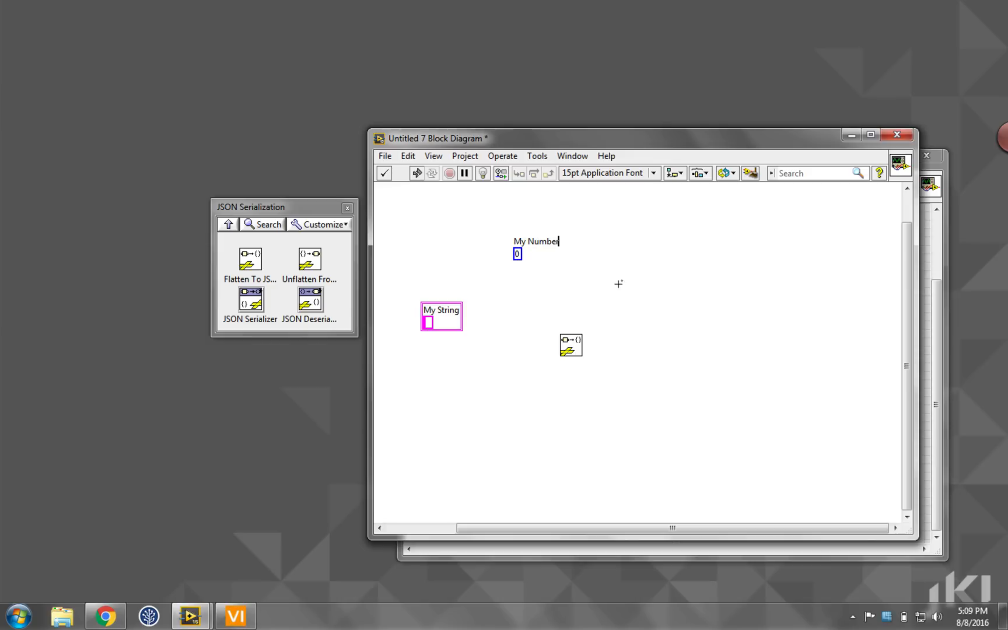
{"action": "type", "text": "7"}
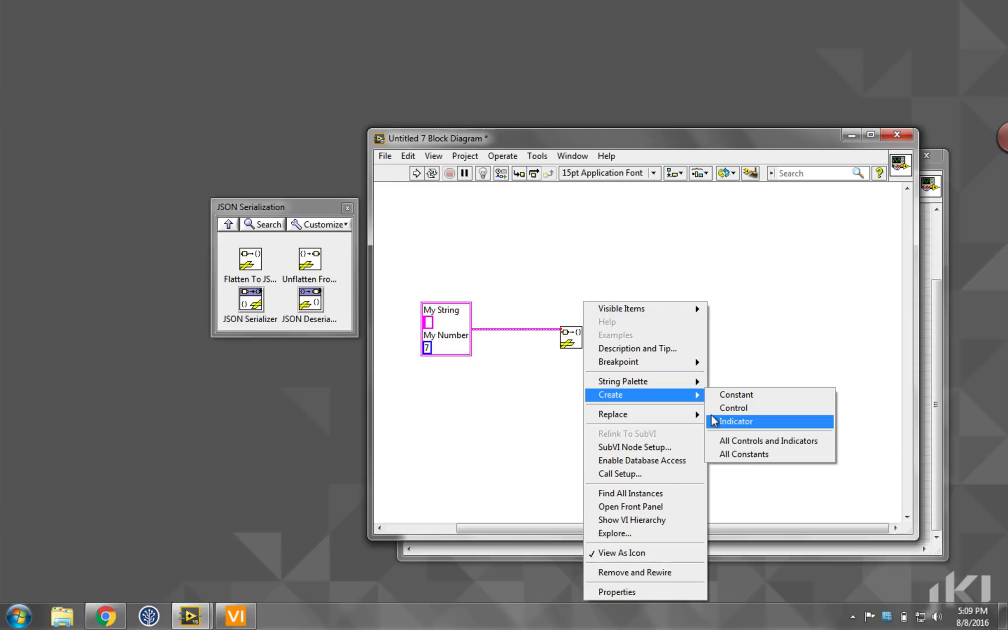
Create a JSON String indicator on the Flatten To JSON output
{"action": "left_click", "coordinate": [736, 421]}
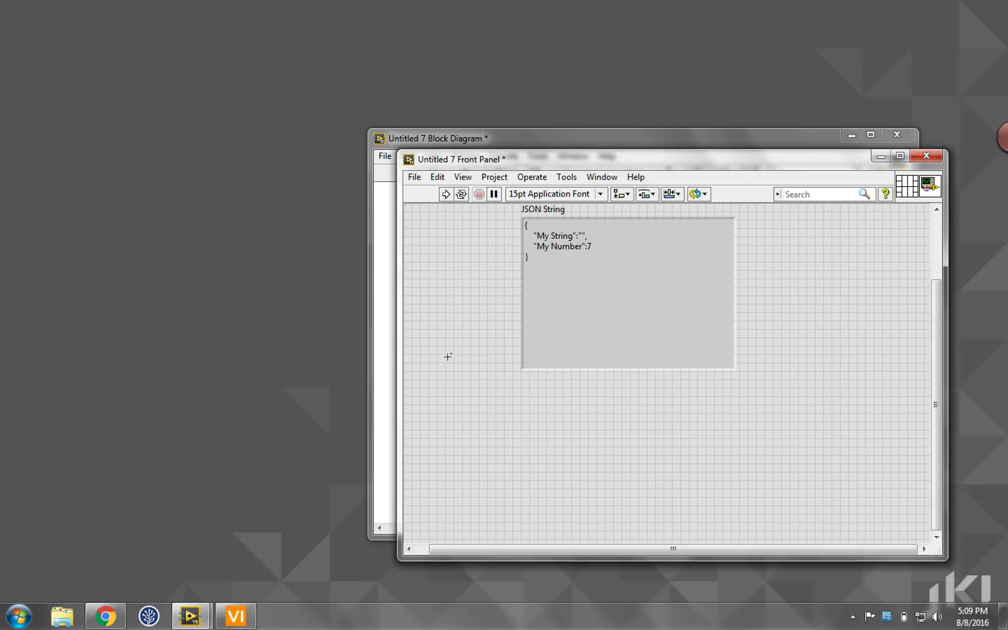
{"action": "mouse_move", "coordinate": [381, 320]}
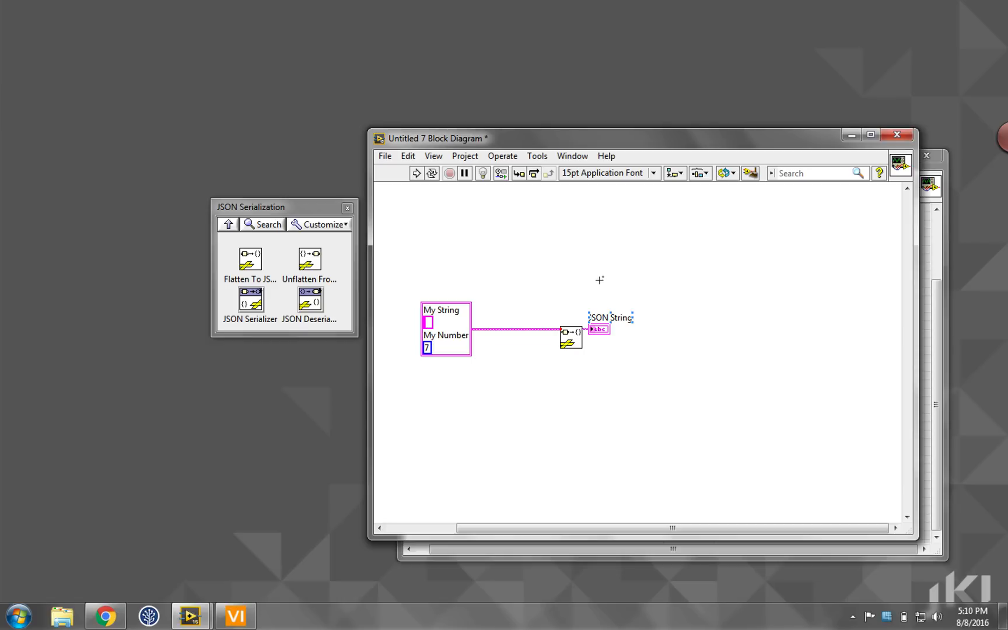
{"action": "mouse_move", "coordinate": [608, 270]}
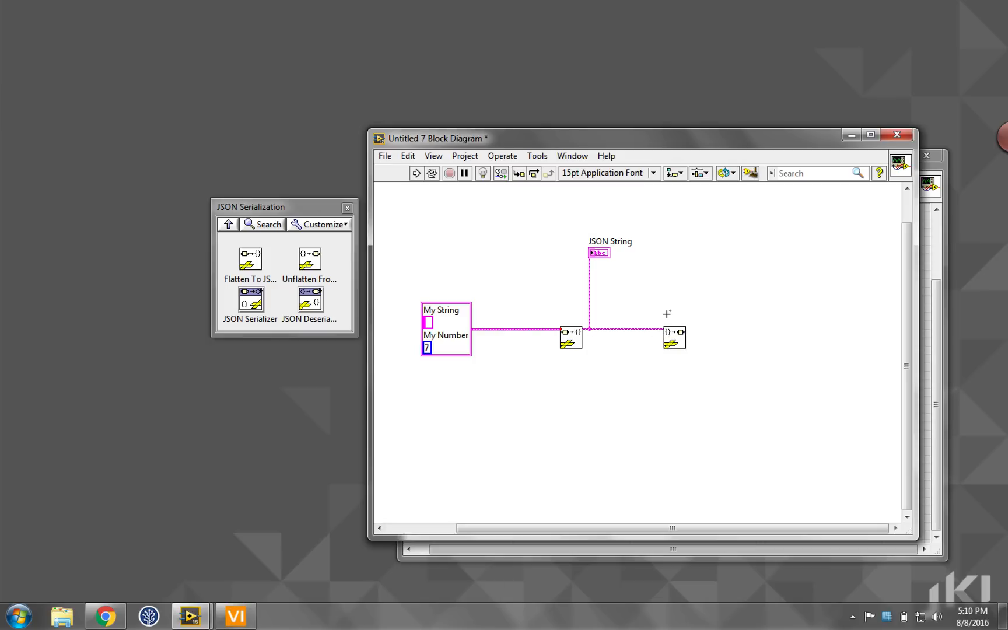
Copy the cluster into Unflatten From JSON's type input and set My String to 'I Love JKI!'
{"action": "left_click", "coordinate": [446, 329]}
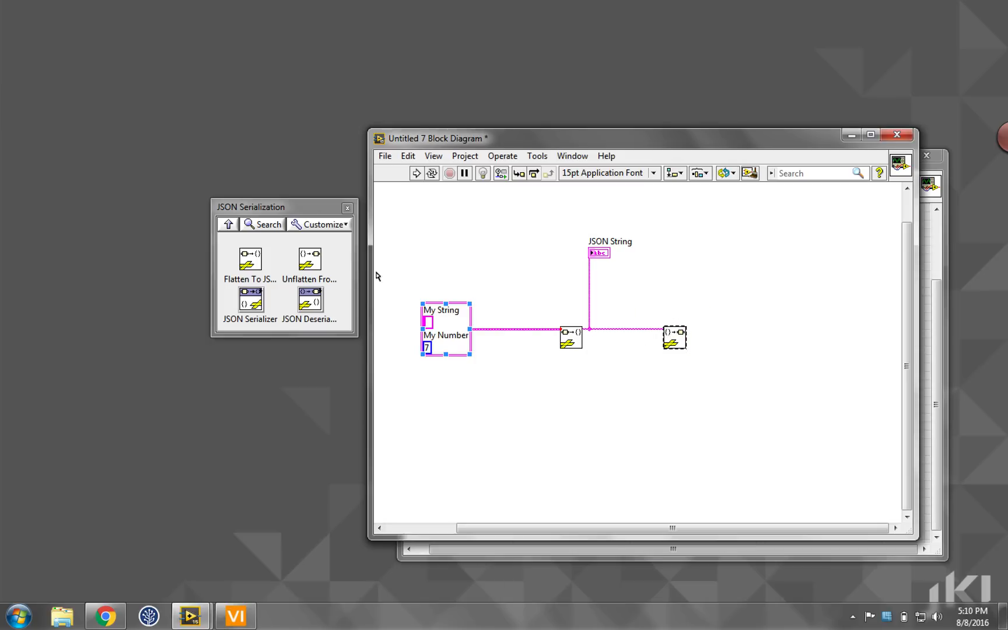
{"action": "mouse_move", "coordinate": [310, 260]}
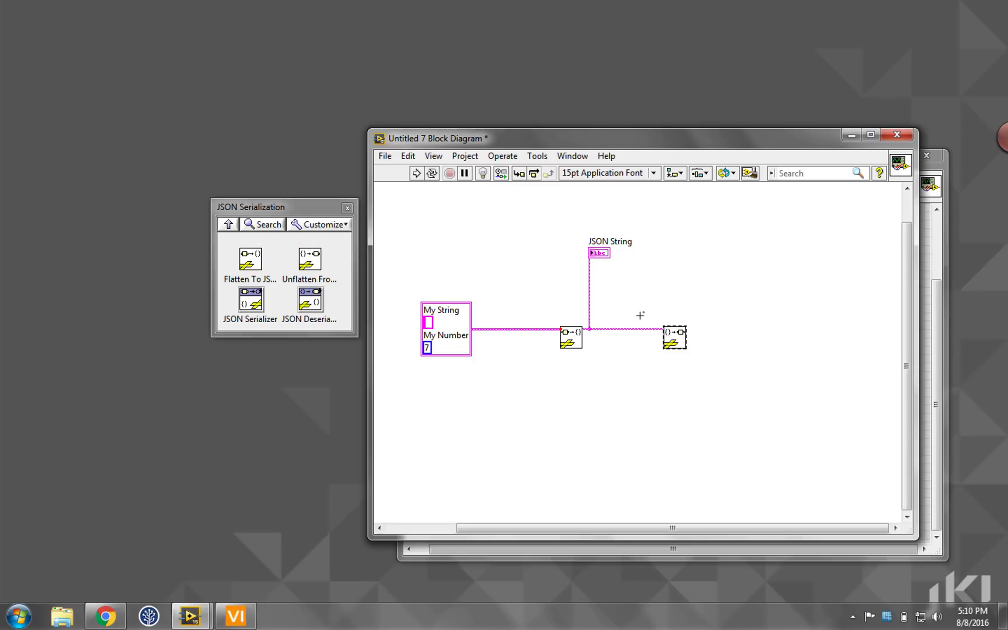
{"action": "mouse_move", "coordinate": [309, 259]}
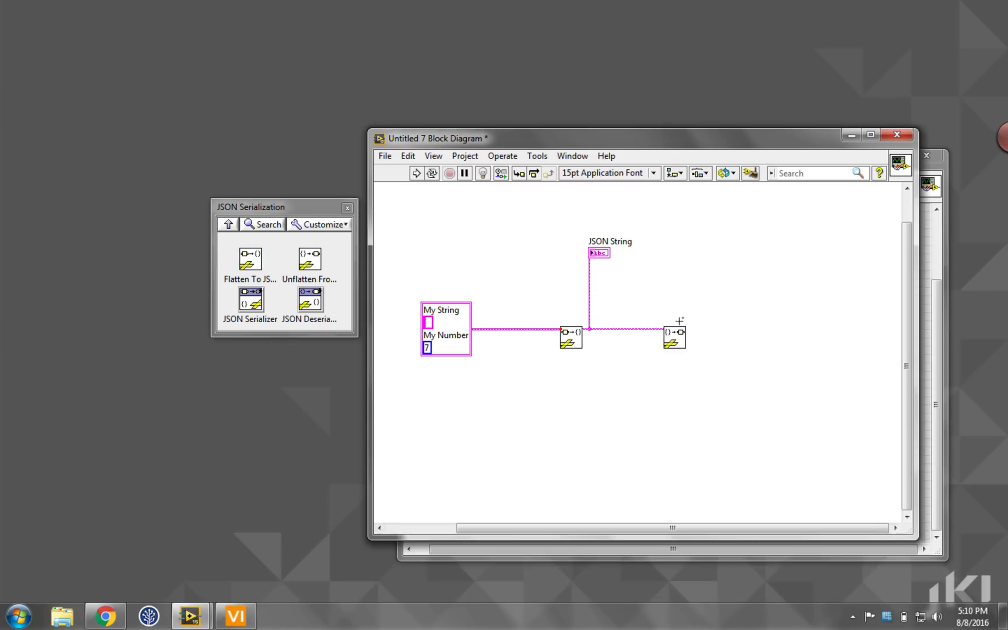
{"action": "mouse_move", "coordinate": [676, 336]}
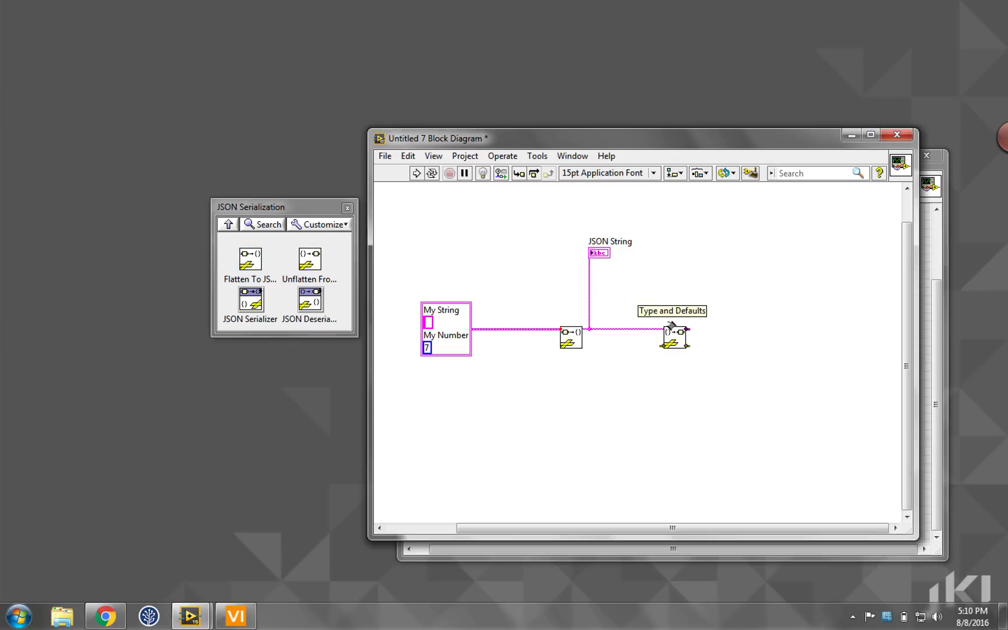
{"action": "left_click", "coordinate": [445, 319]}
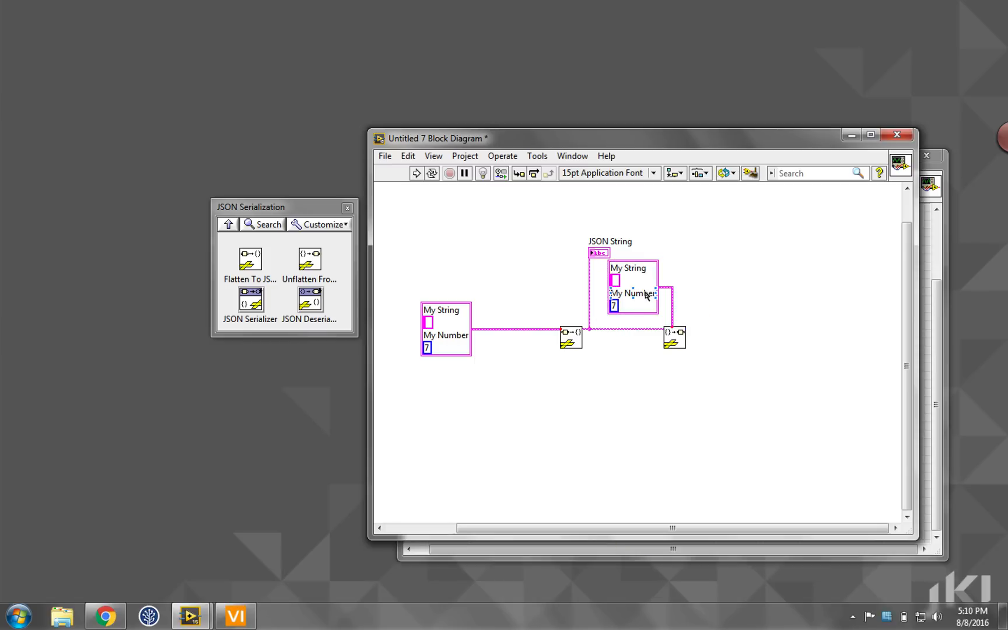
{"action": "left_click", "coordinate": [633, 300]}
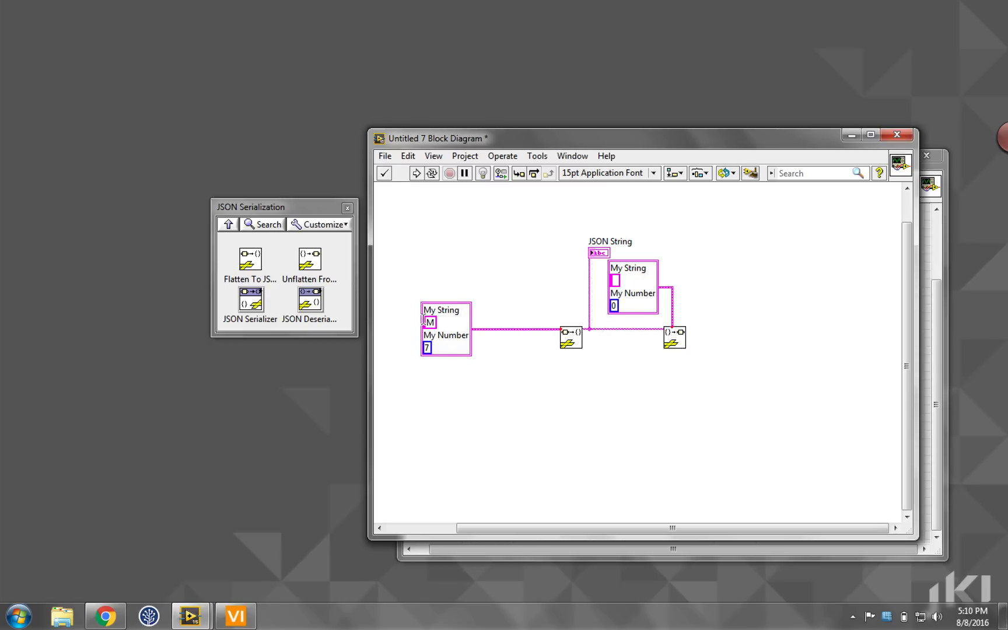
{"action": "type", "text": "I Love JKI!"}
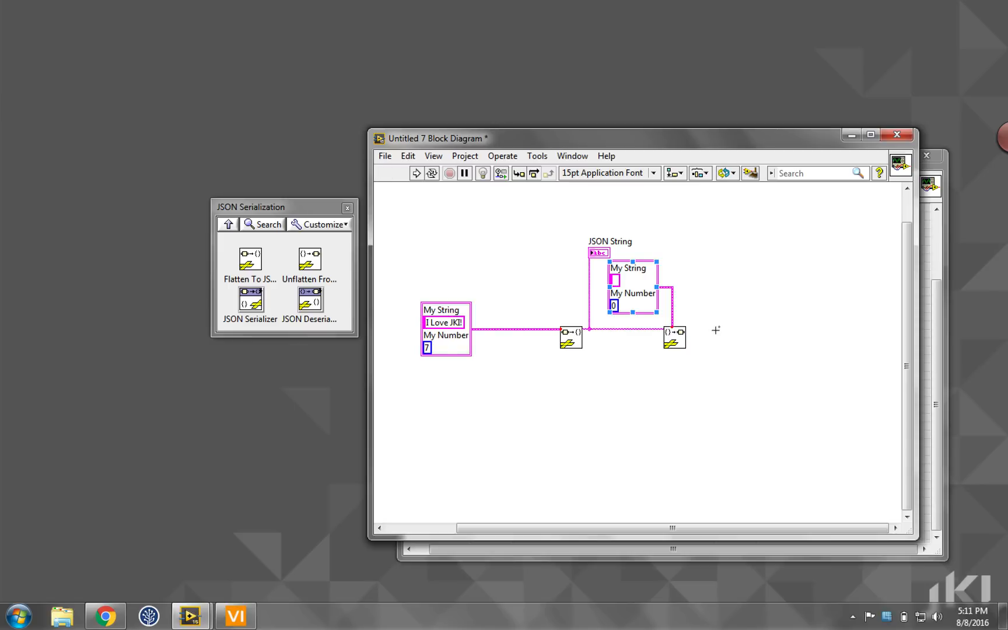
{"action": "mouse_move", "coordinate": [681, 338]}
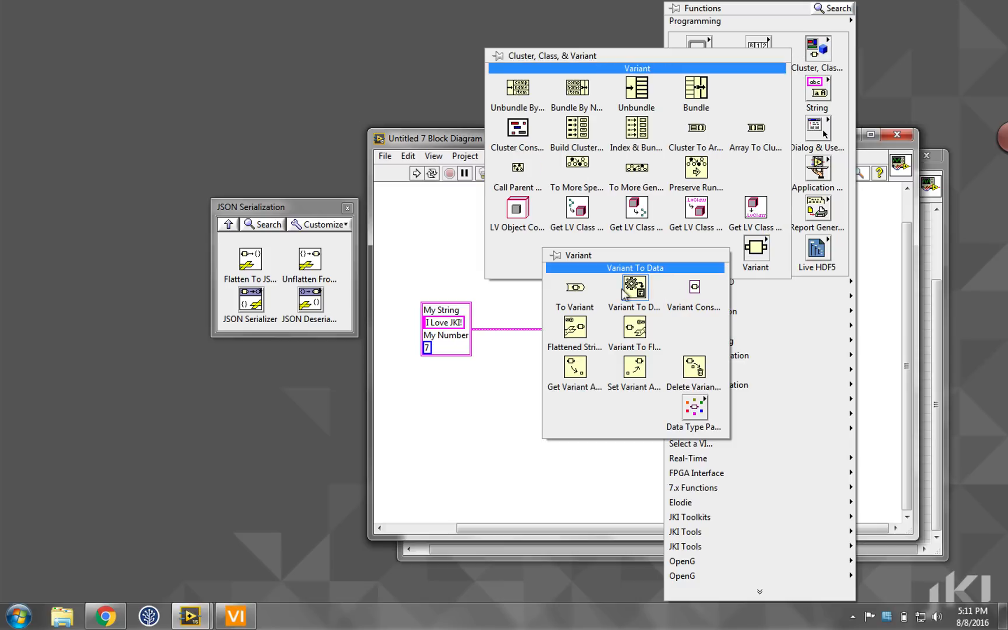
Convert the unflattened variant with Variant To Data and give its output a 'data' indicator
{"action": "left_click", "coordinate": [634, 293]}
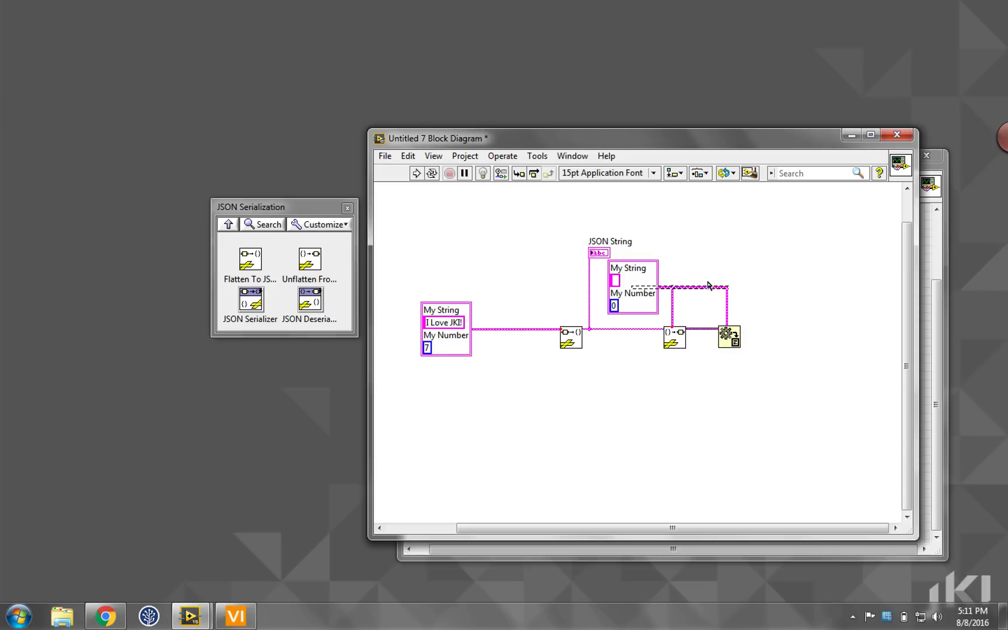
{"action": "right_click", "coordinate": [729, 335]}
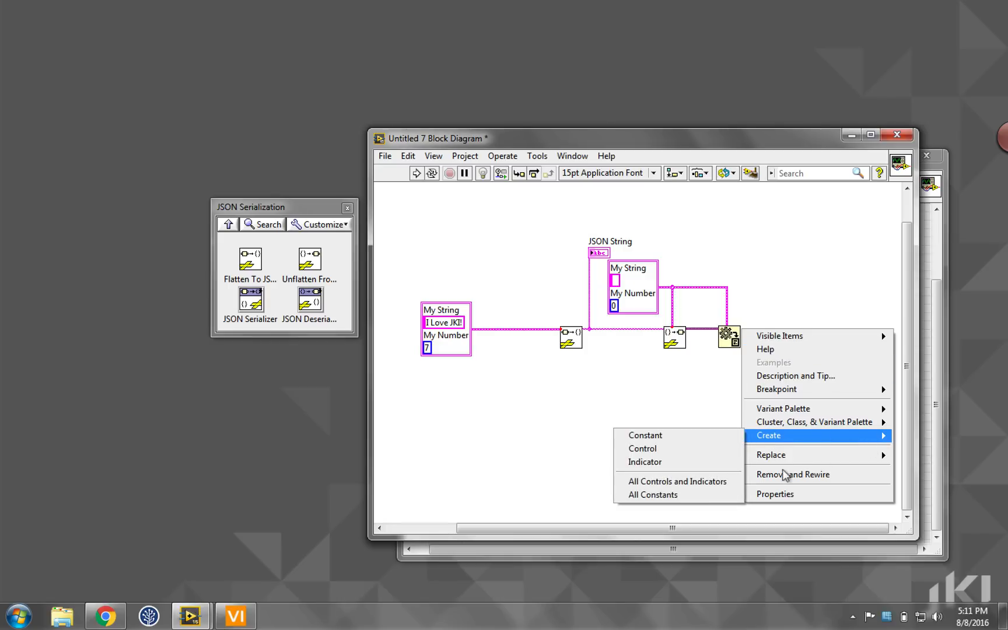
{"action": "left_click", "coordinate": [644, 462]}
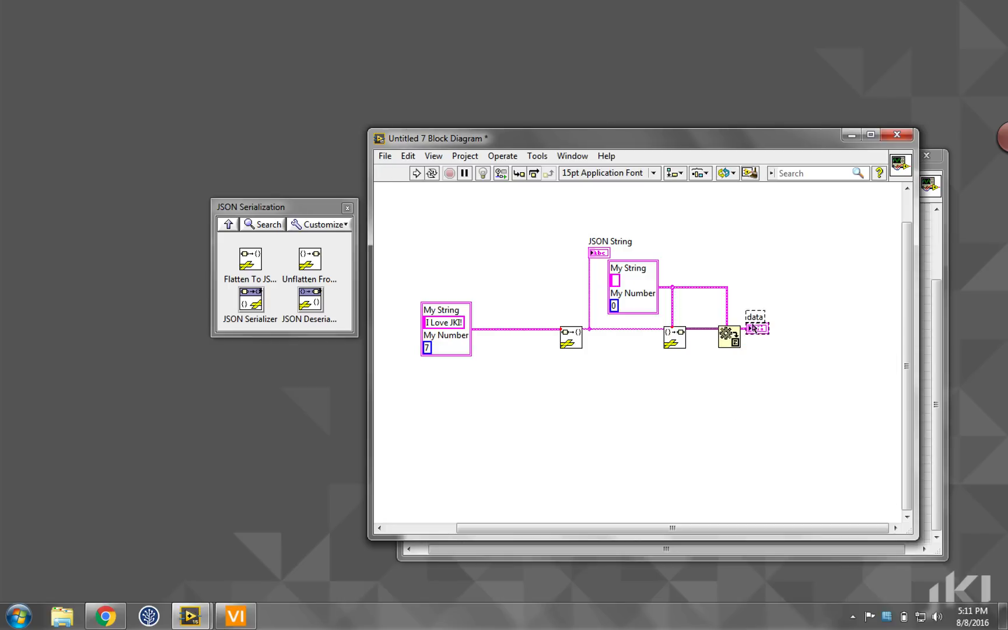
Run the VI so JSON String and data both show 'I Love JKI!' and 7
{"action": "left_click", "coordinate": [417, 172]}
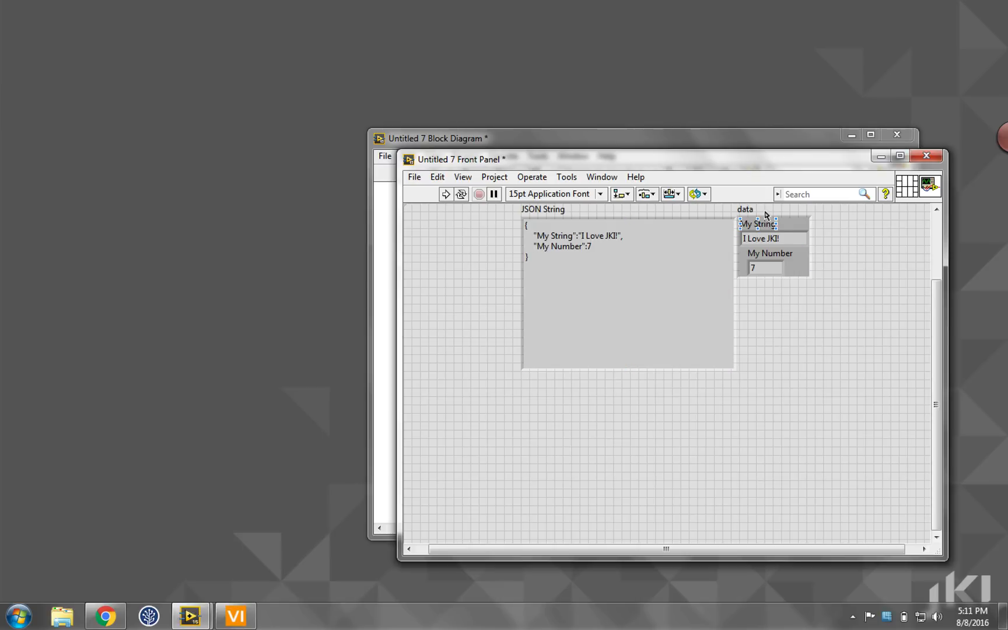
{"action": "left_click", "coordinate": [771, 239]}
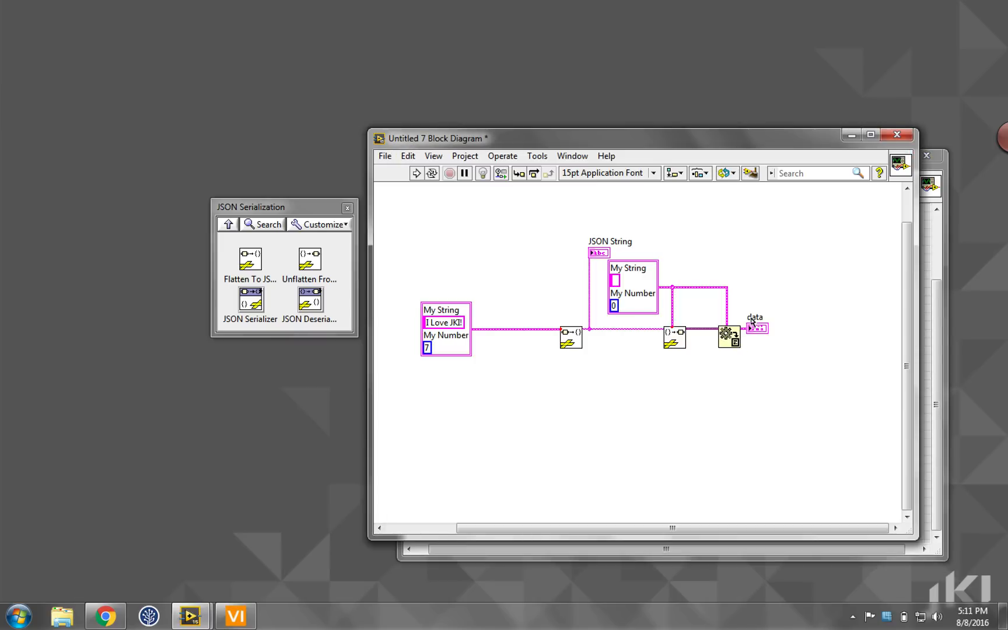
{"action": "mouse_move", "coordinate": [748, 323]}
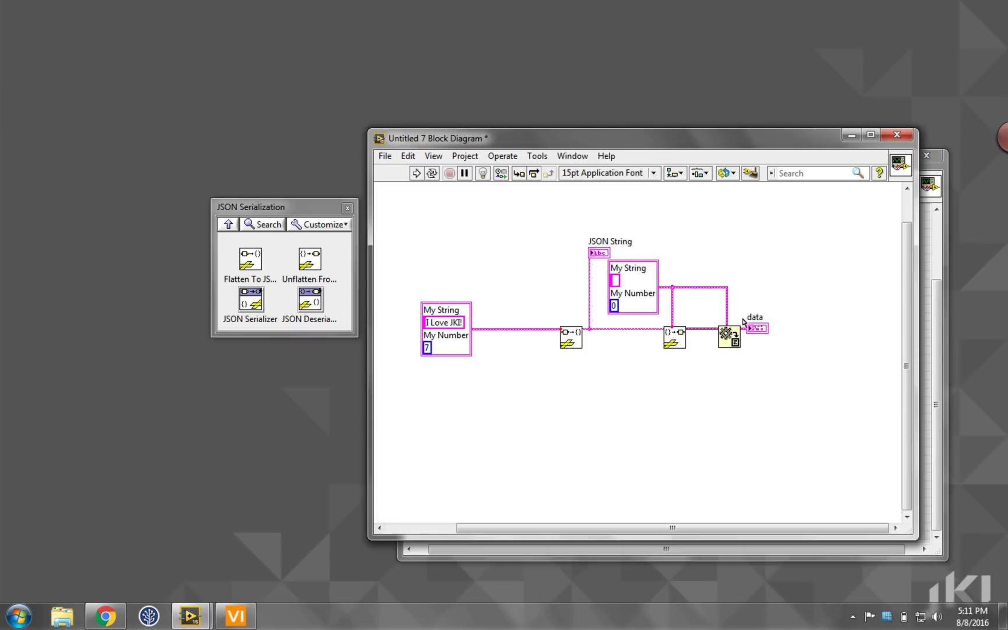
{"action": "mouse_move", "coordinate": [595, 350]}
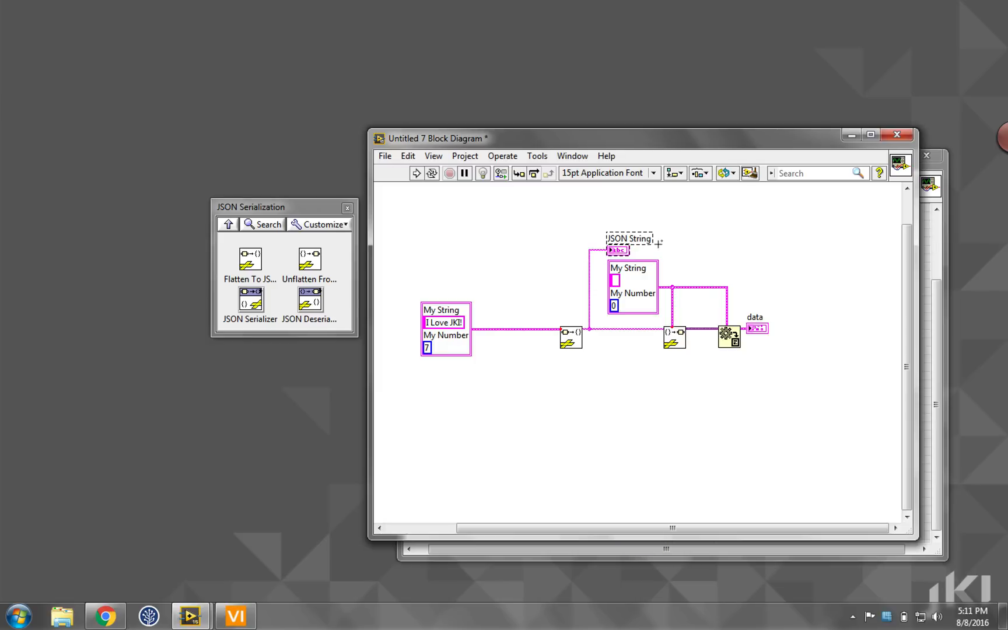
{"action": "mouse_move", "coordinate": [666, 241]}
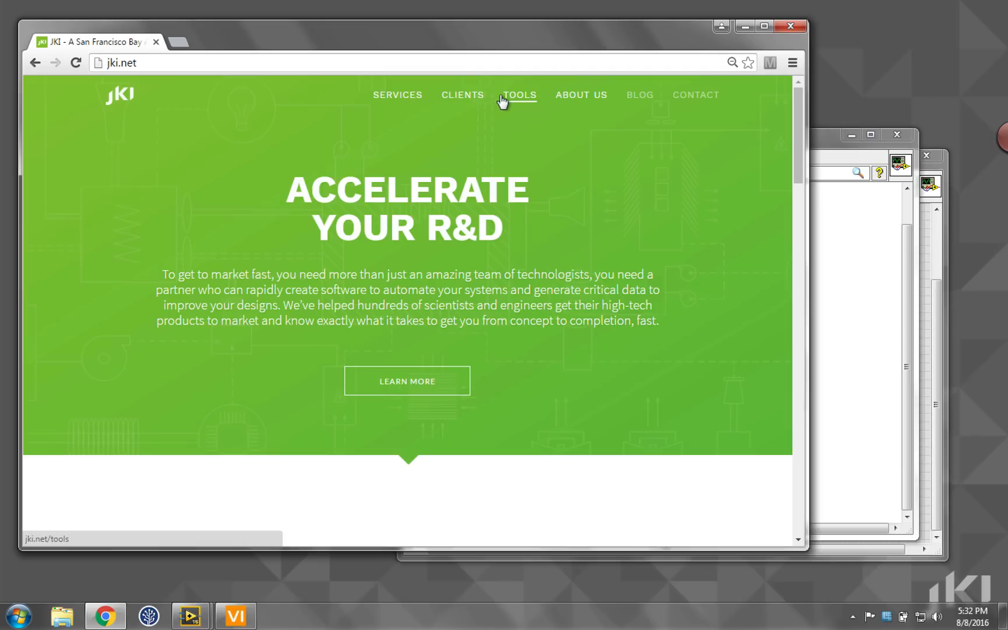
Visit jki.net's Tools and Contact pages and reach the Email Us contact form
{"action": "left_click", "coordinate": [518, 94]}
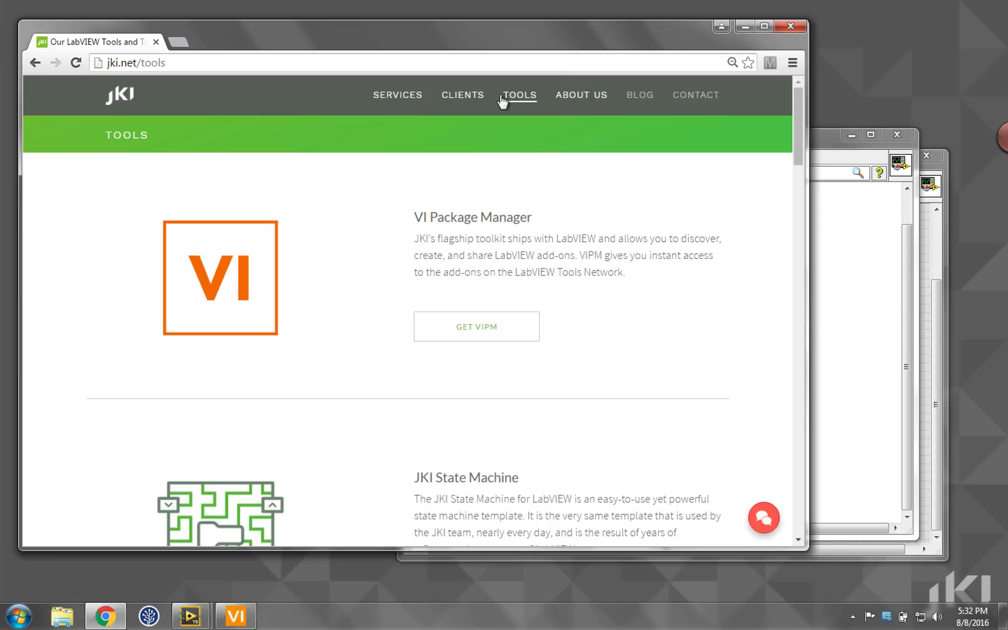
{"action": "mouse_move", "coordinate": [312, 313]}
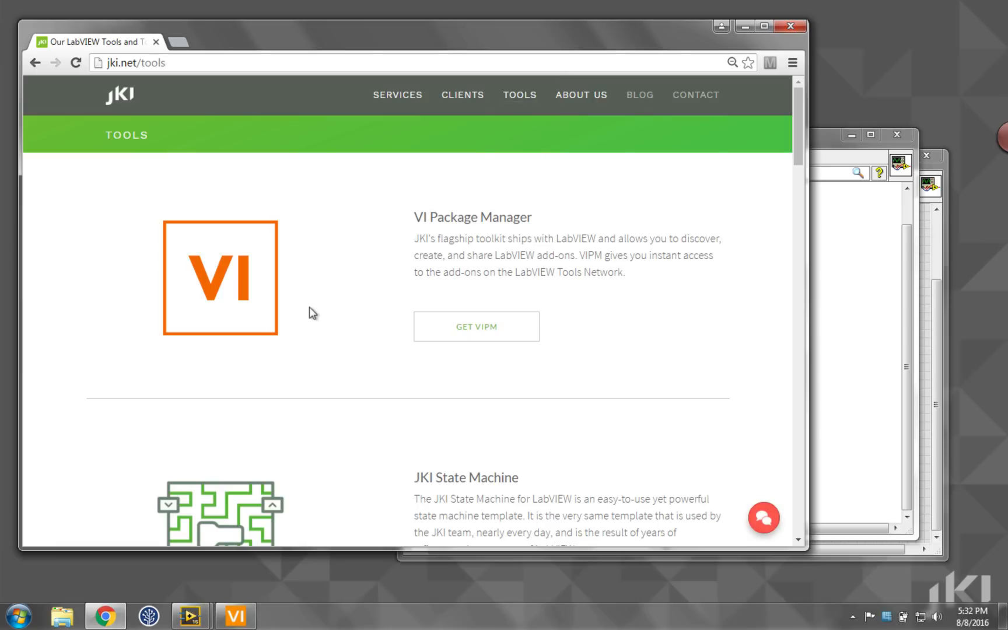
{"action": "left_click", "coordinate": [695, 94]}
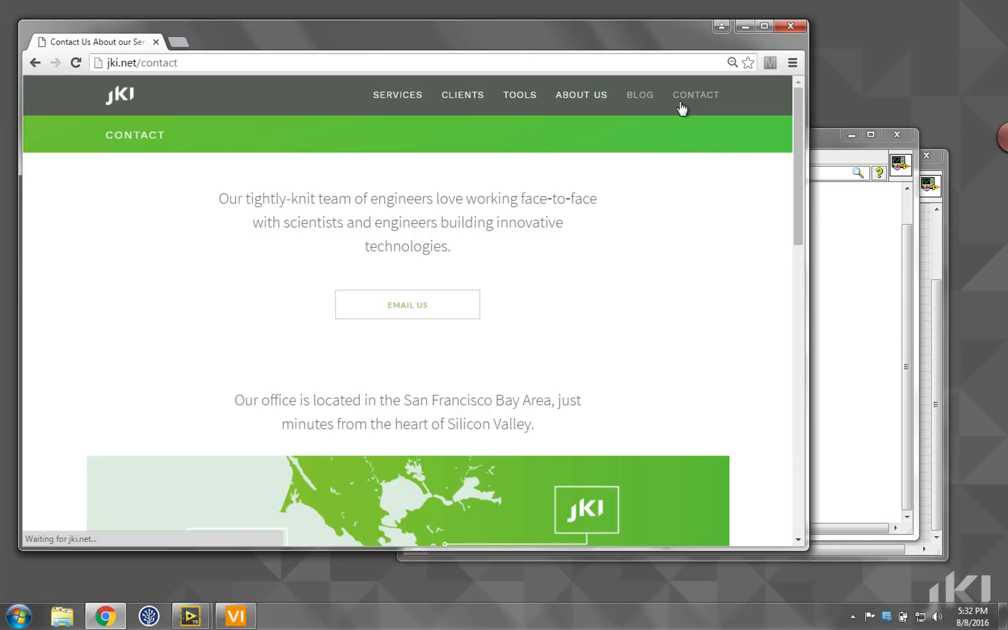
{"action": "mouse_move", "coordinate": [408, 305]}
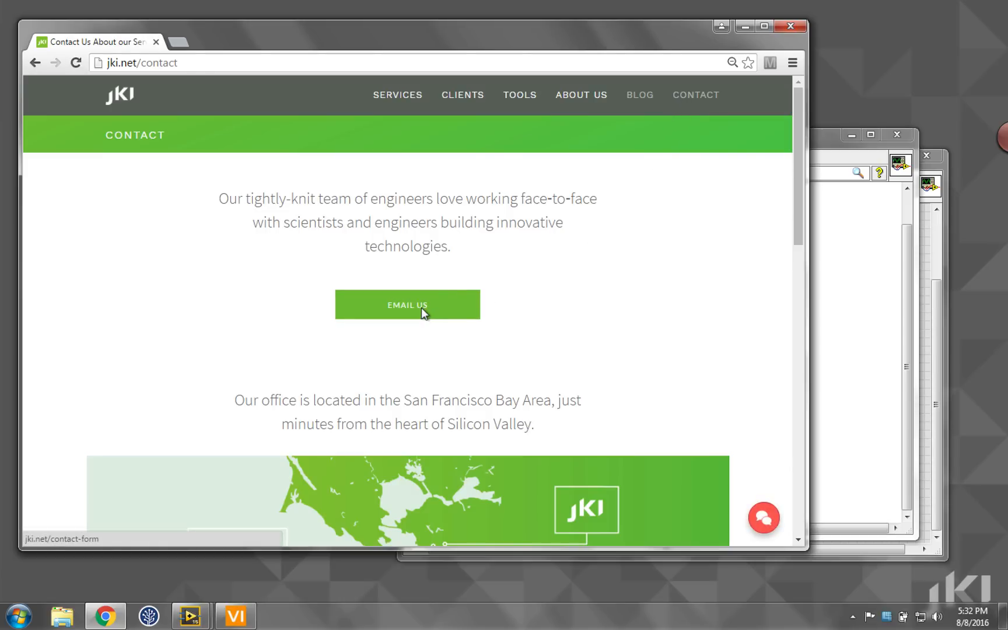
{"action": "left_click", "coordinate": [408, 305]}
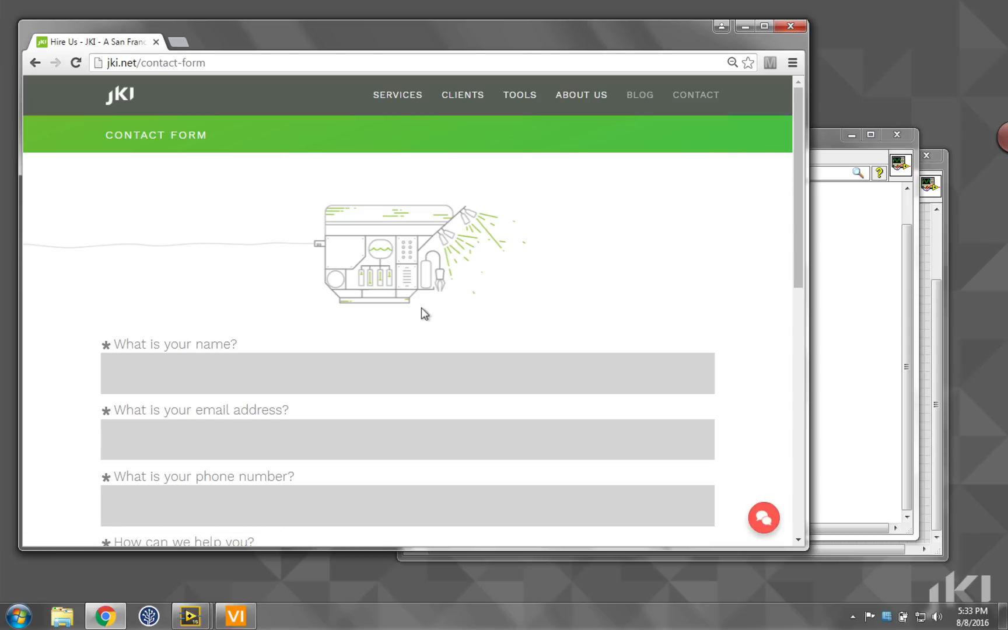